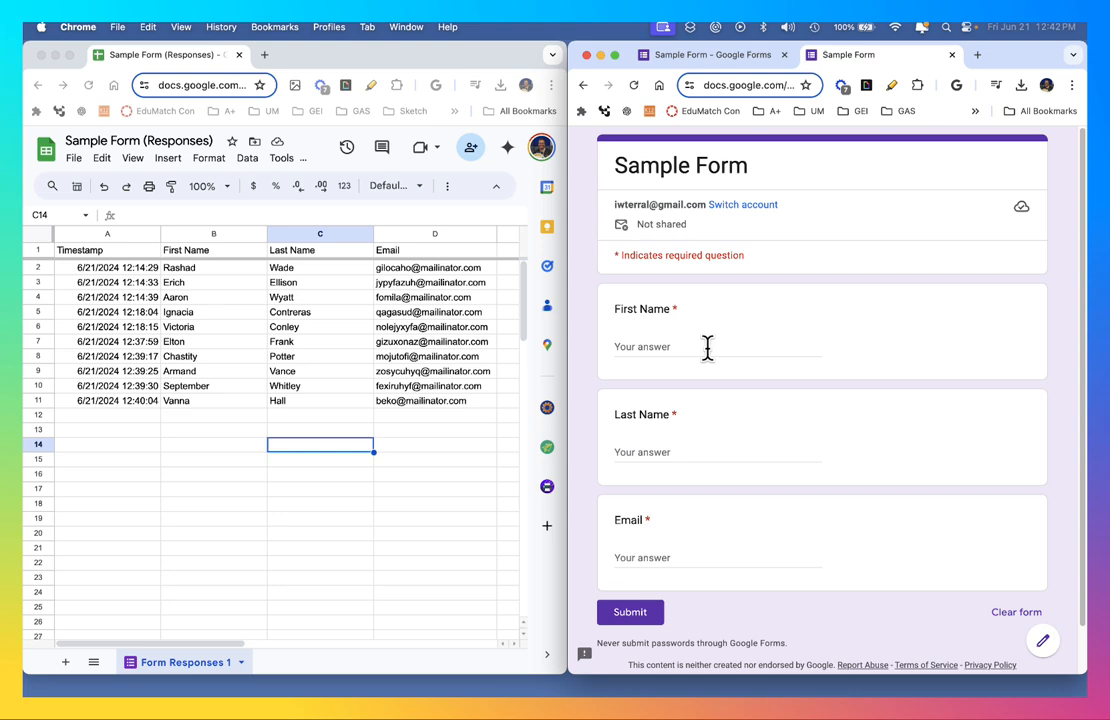
mouse_move(666, 556)
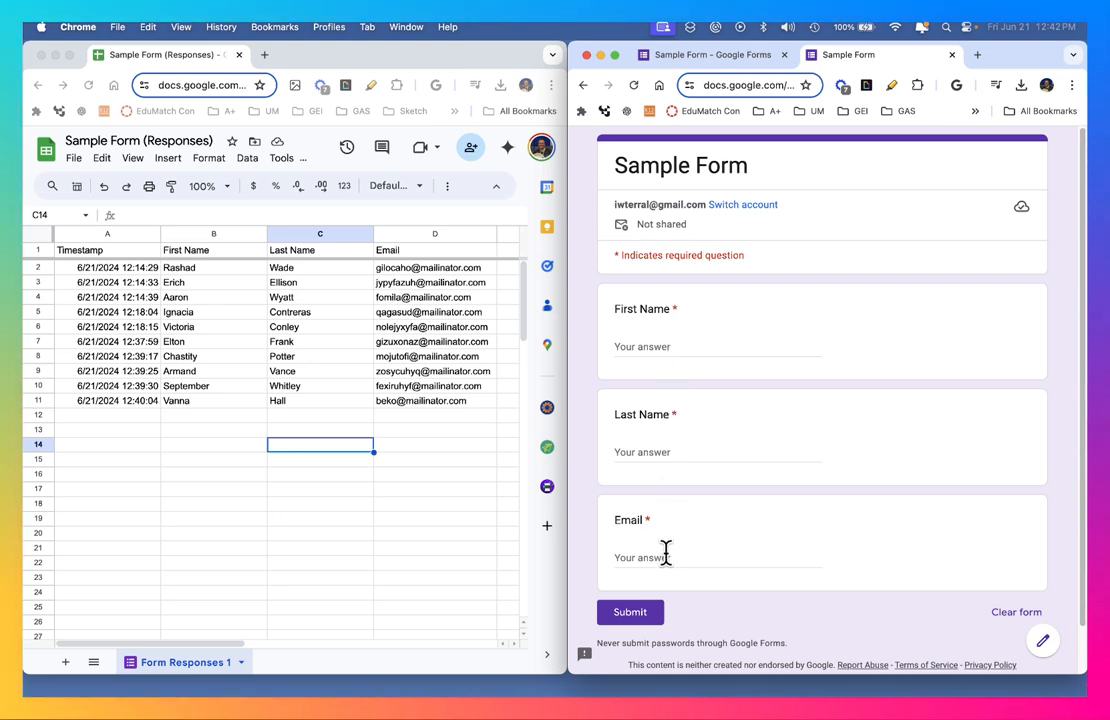
mouse_move(815, 238)
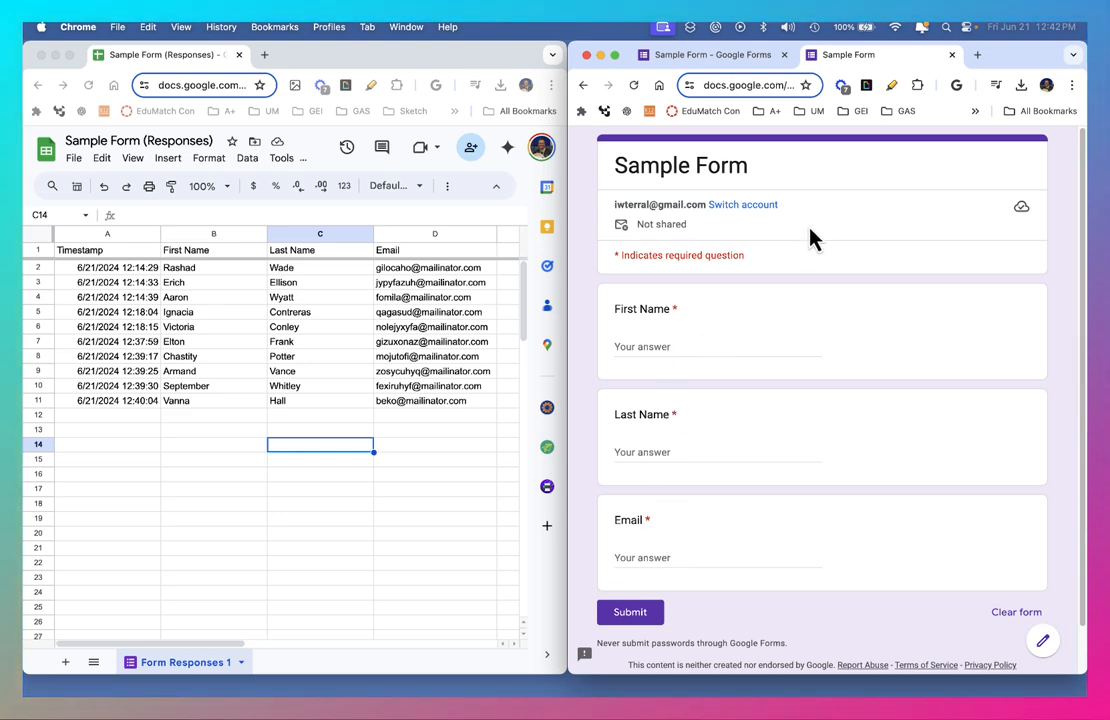
mouse_move(812, 205)
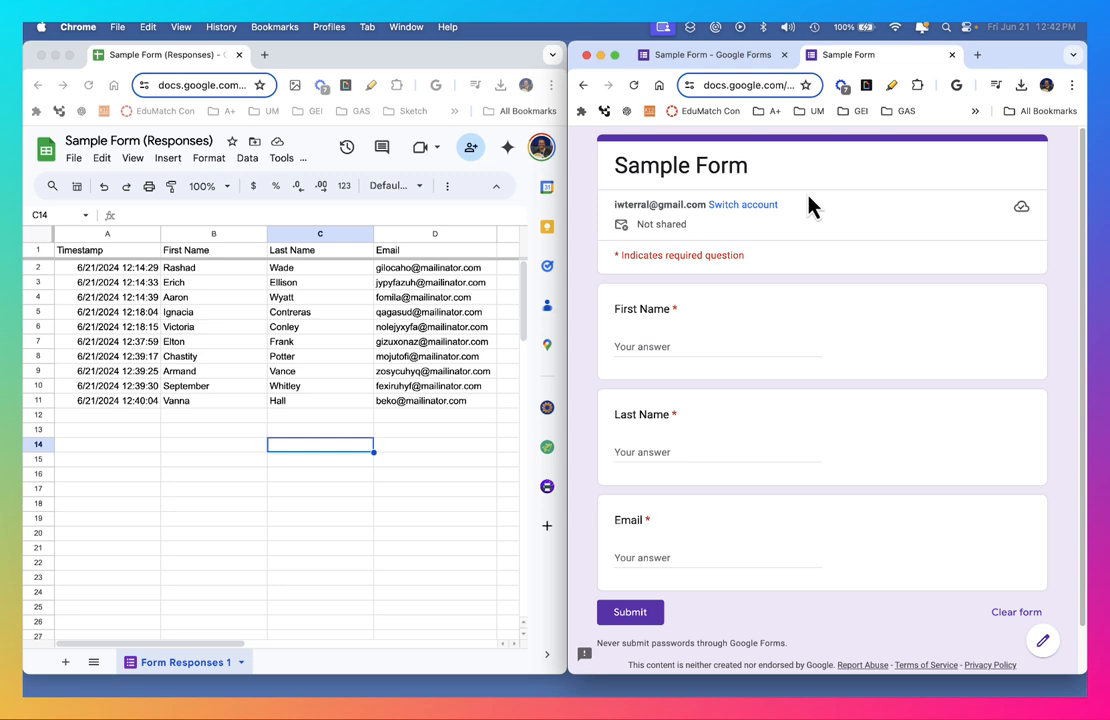
mouse_move(850, 170)
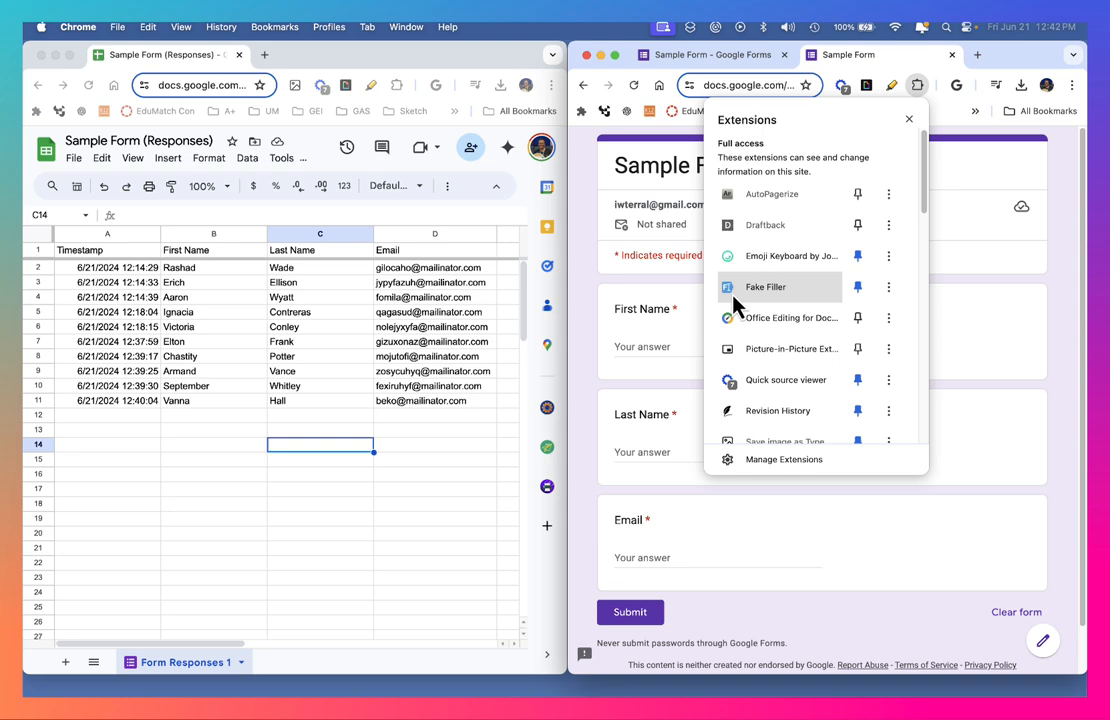
mouse_move(766, 287)
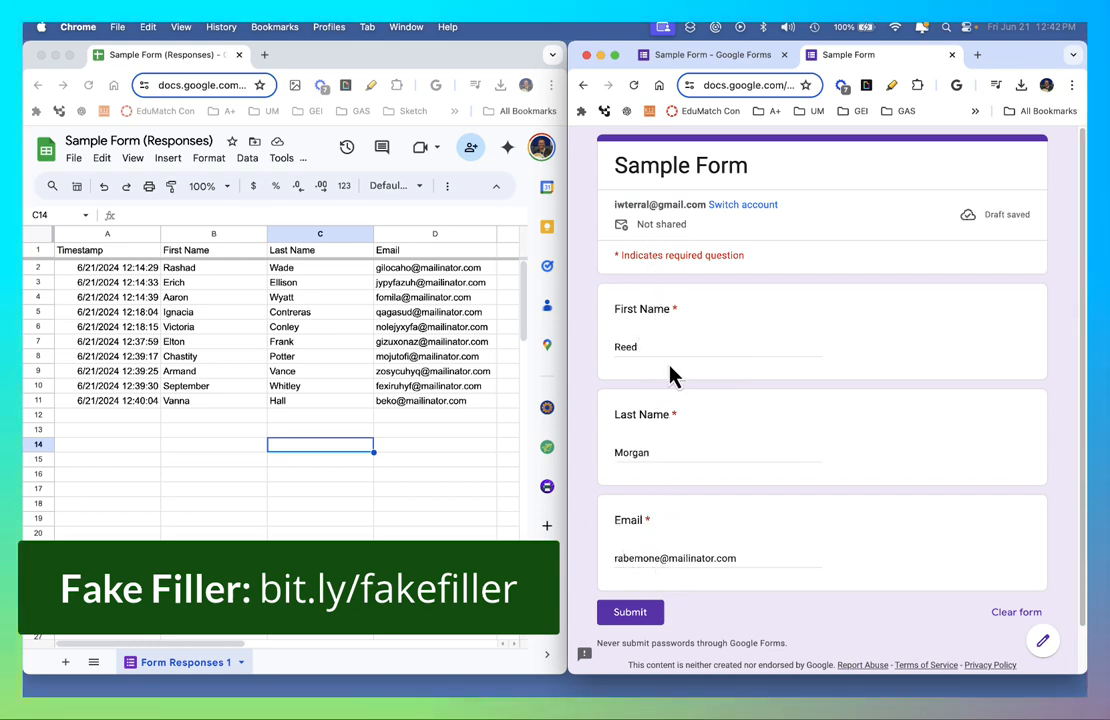
Submit two auto-filled test responses (Reed Morgan, Orli Sampson), then open a blank form.
click(630, 612)
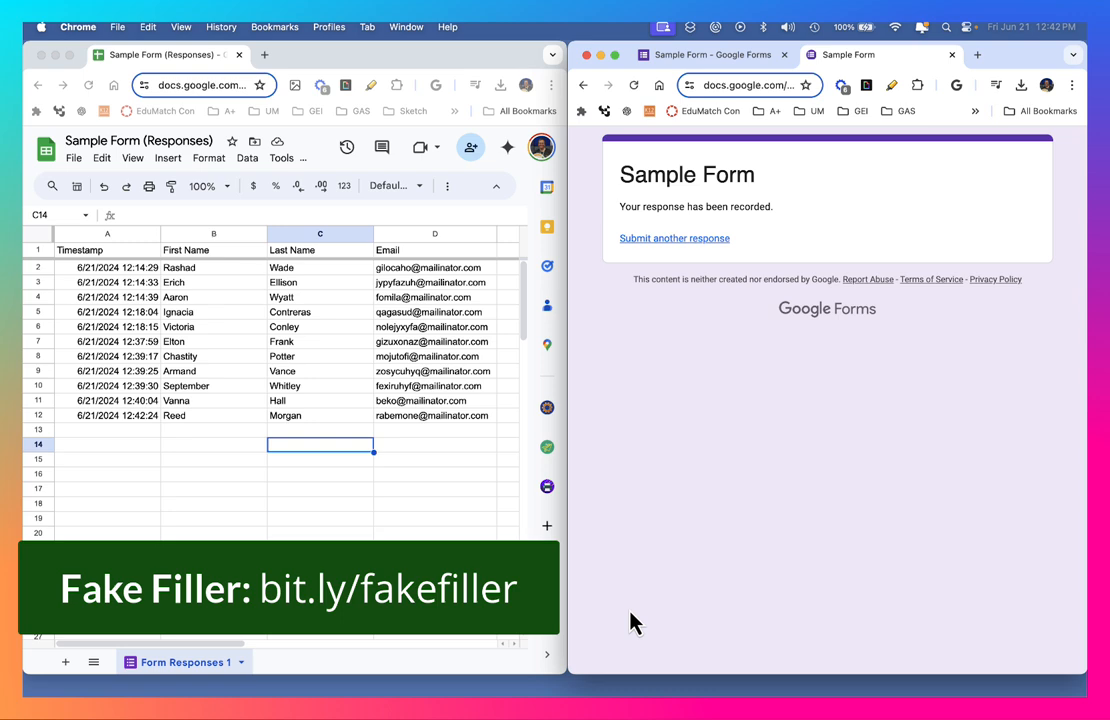
click(674, 238)
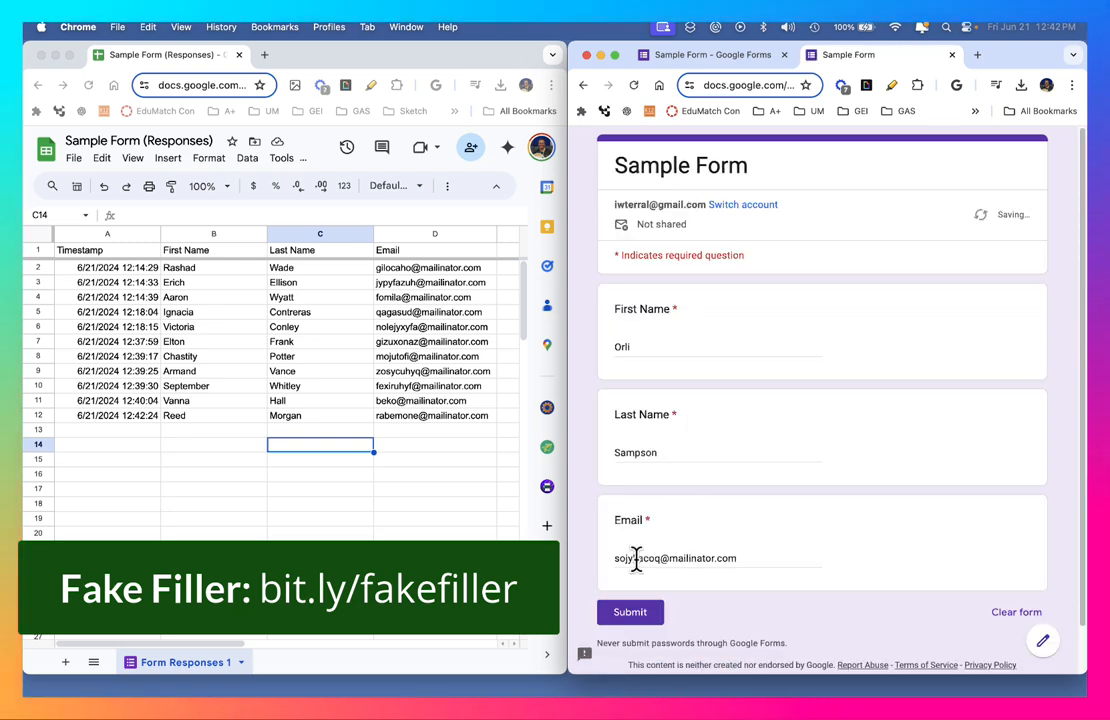
click(630, 612)
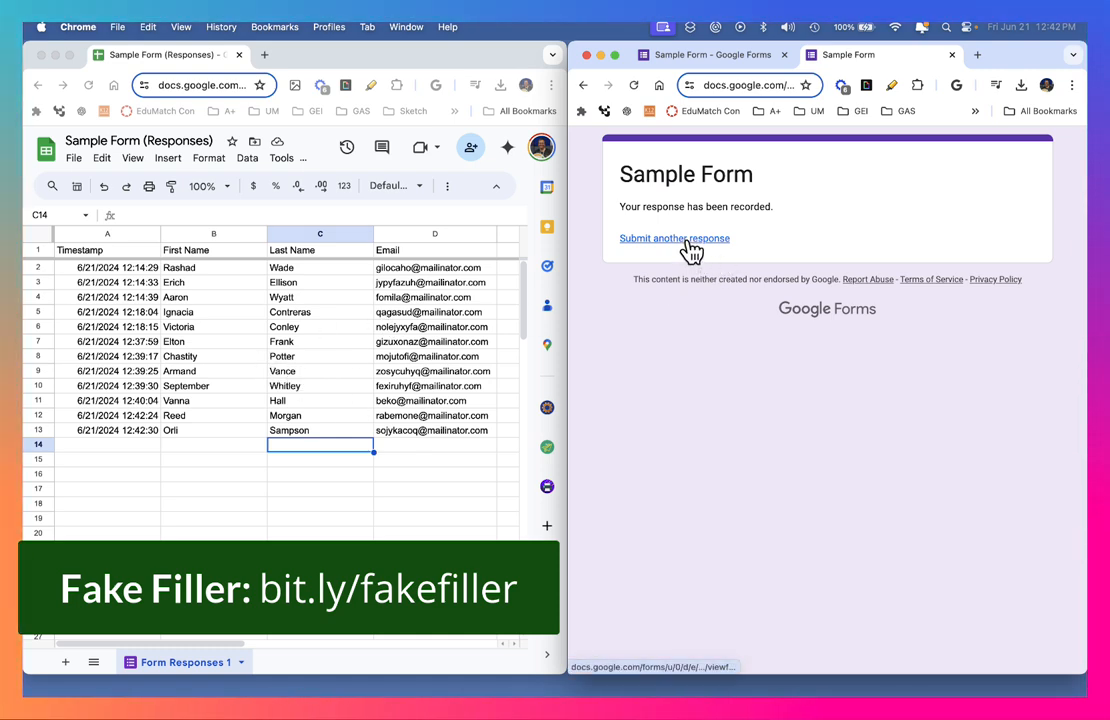
click(674, 238)
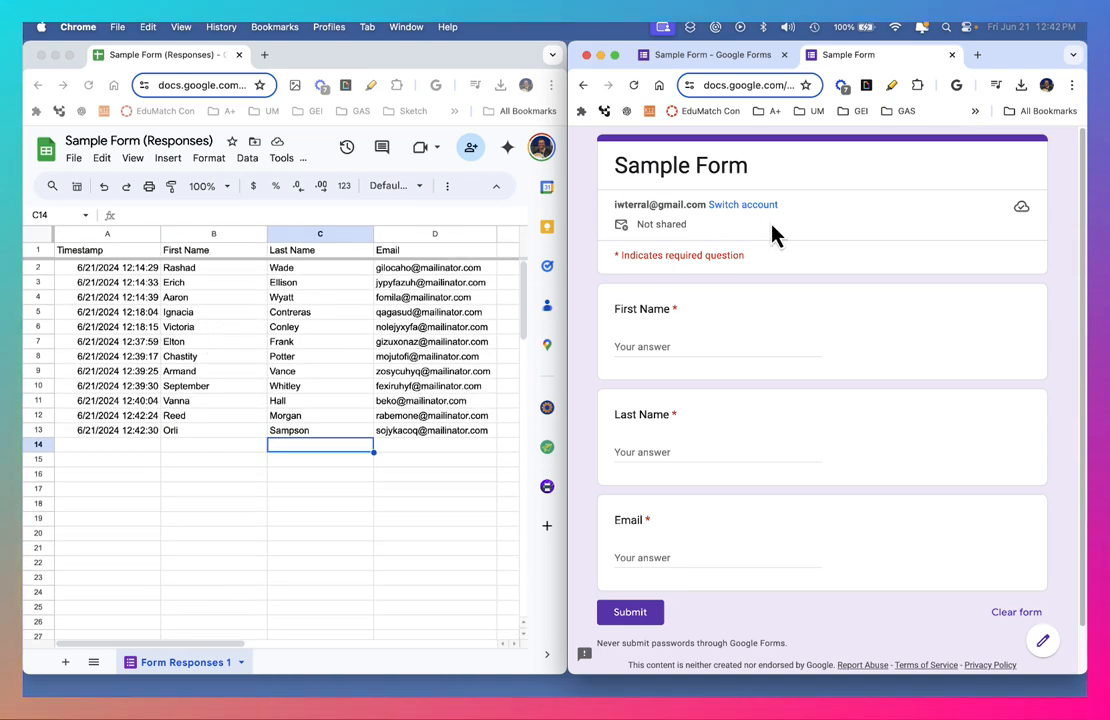
click(820, 188)
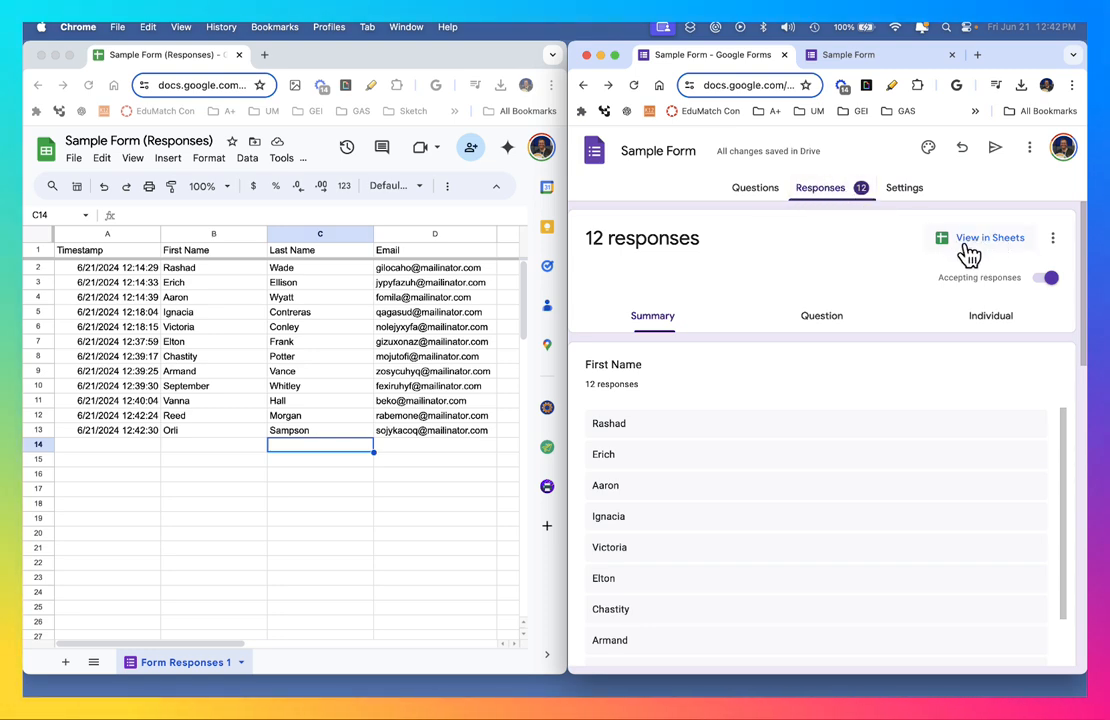
mouse_move(990, 238)
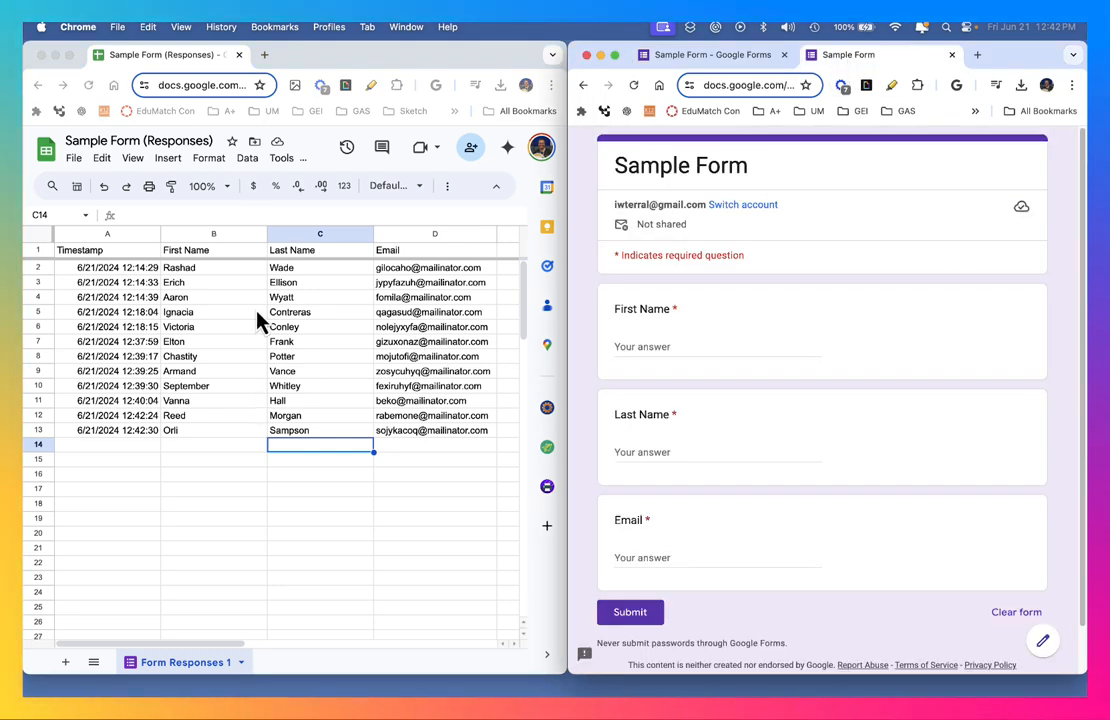
mouse_move(262, 272)
text(Full)
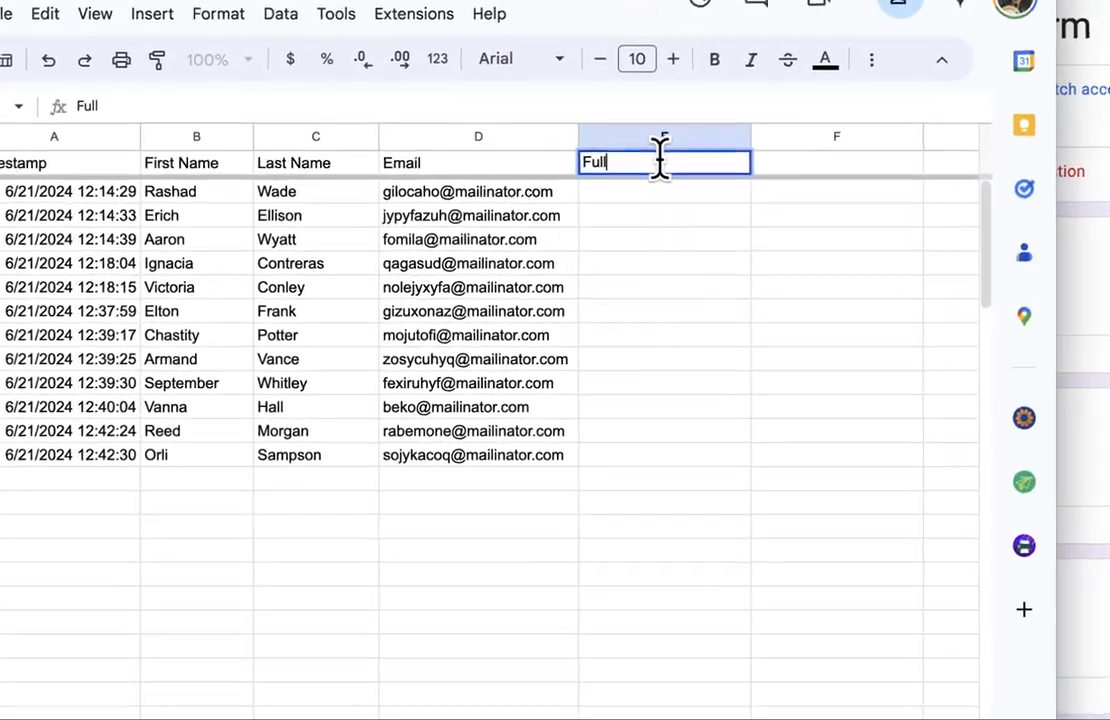
Enter =CONCATENATE(B2, " ", C2) under the Full Name header and autofill it down the column.
key(enter)
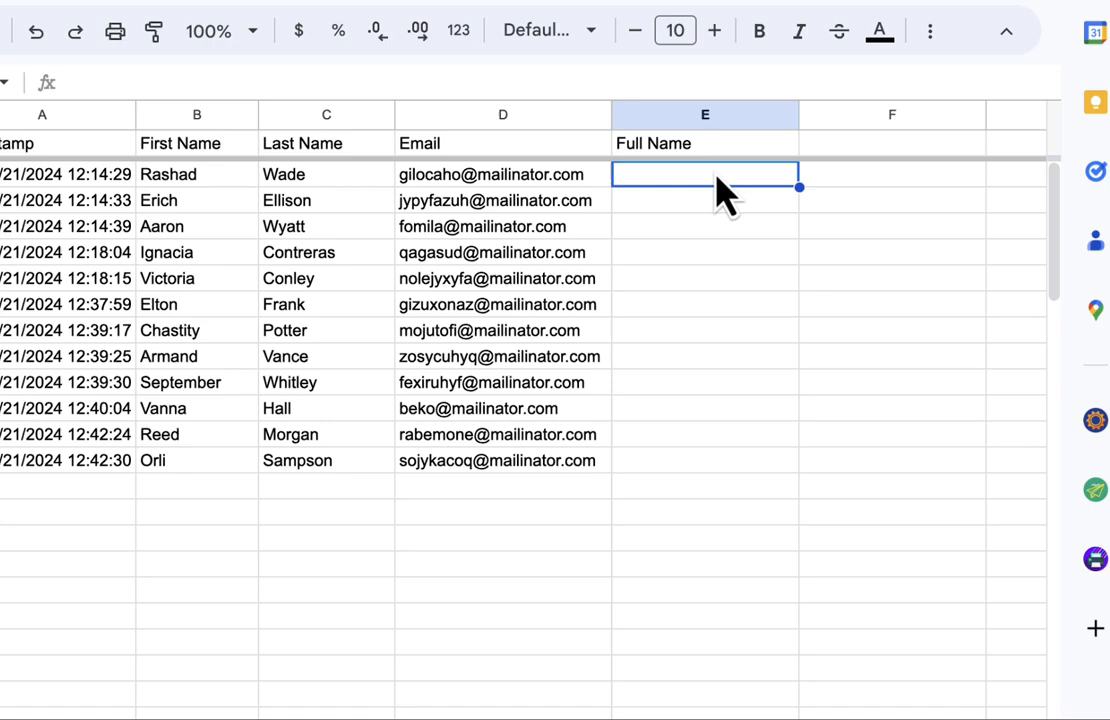
text(=)
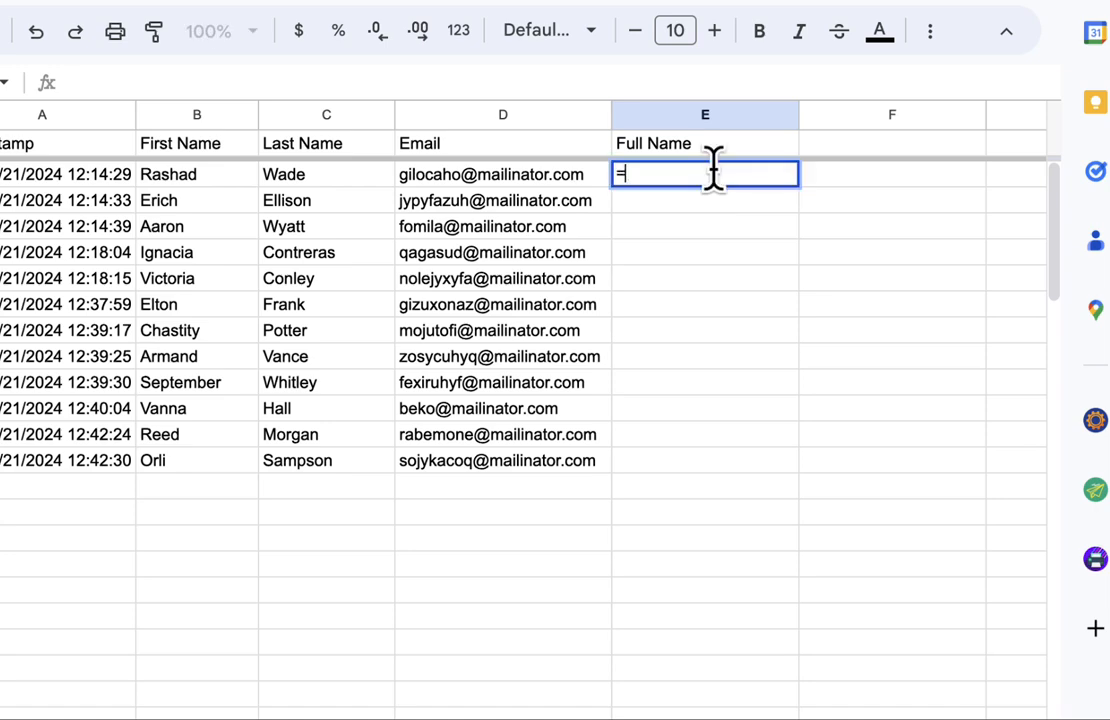
text(conca)
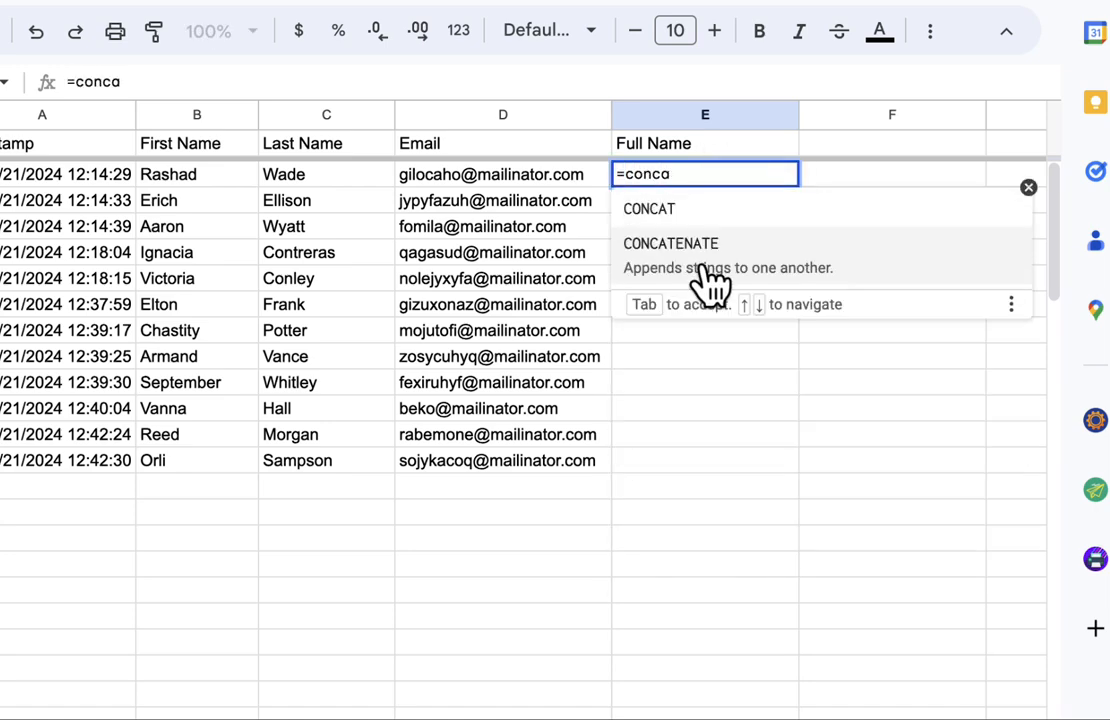
click(671, 243)
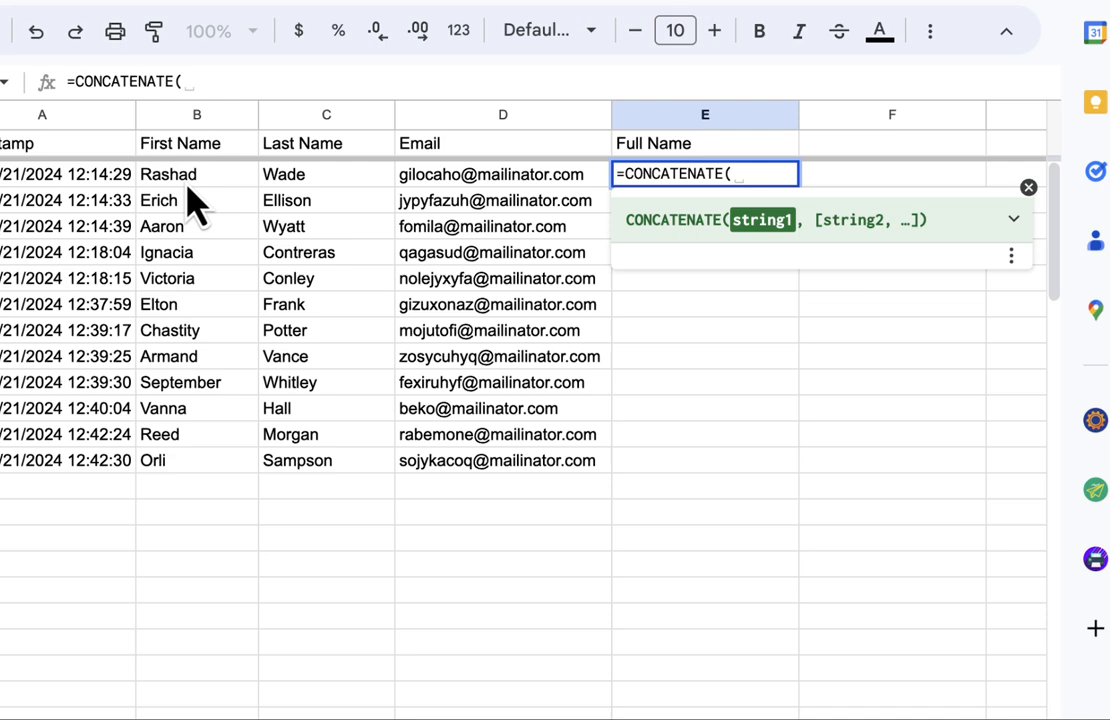
click(196, 174)
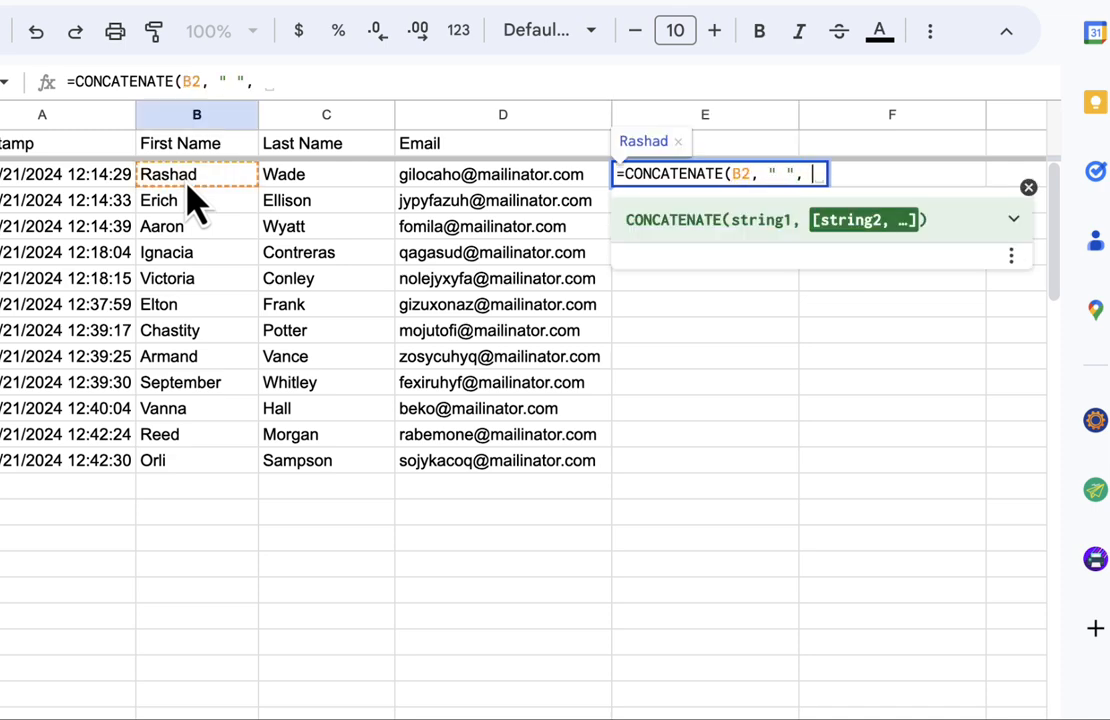
key(Enter)
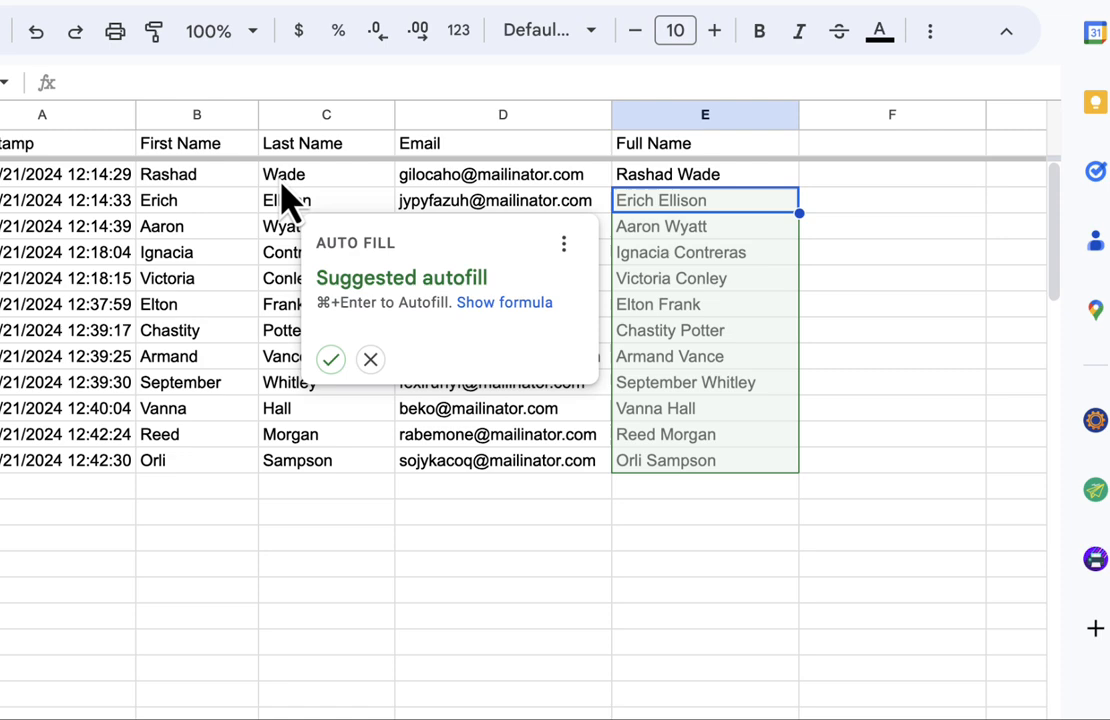
click(330, 359)
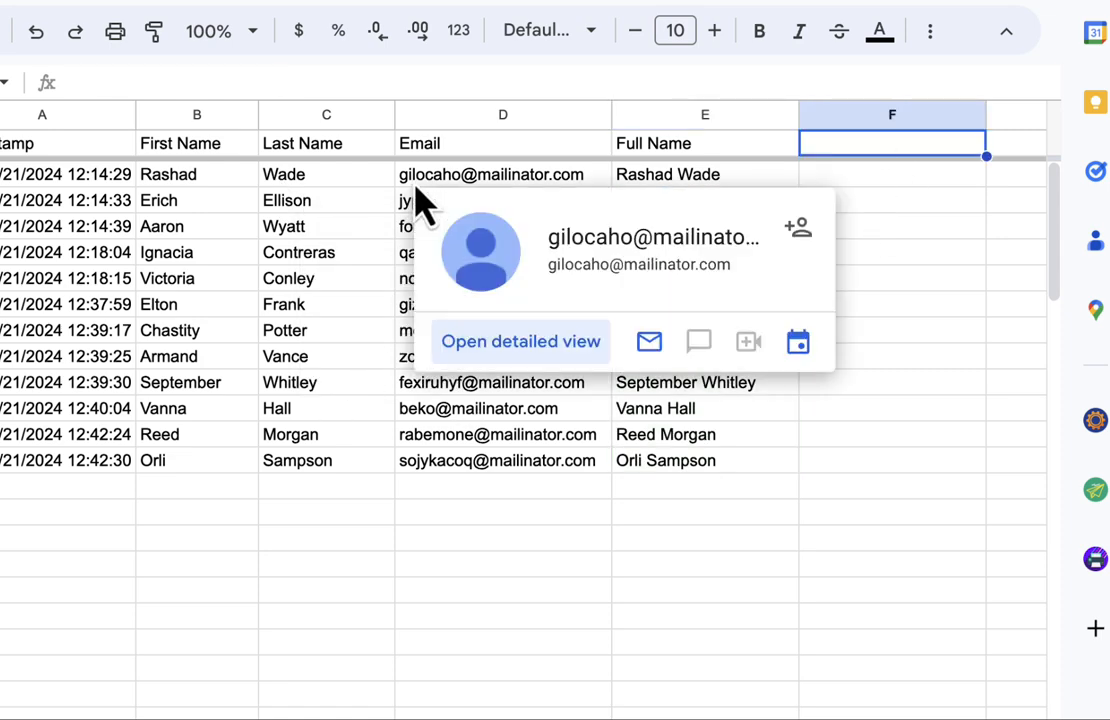
mouse_move(435, 200)
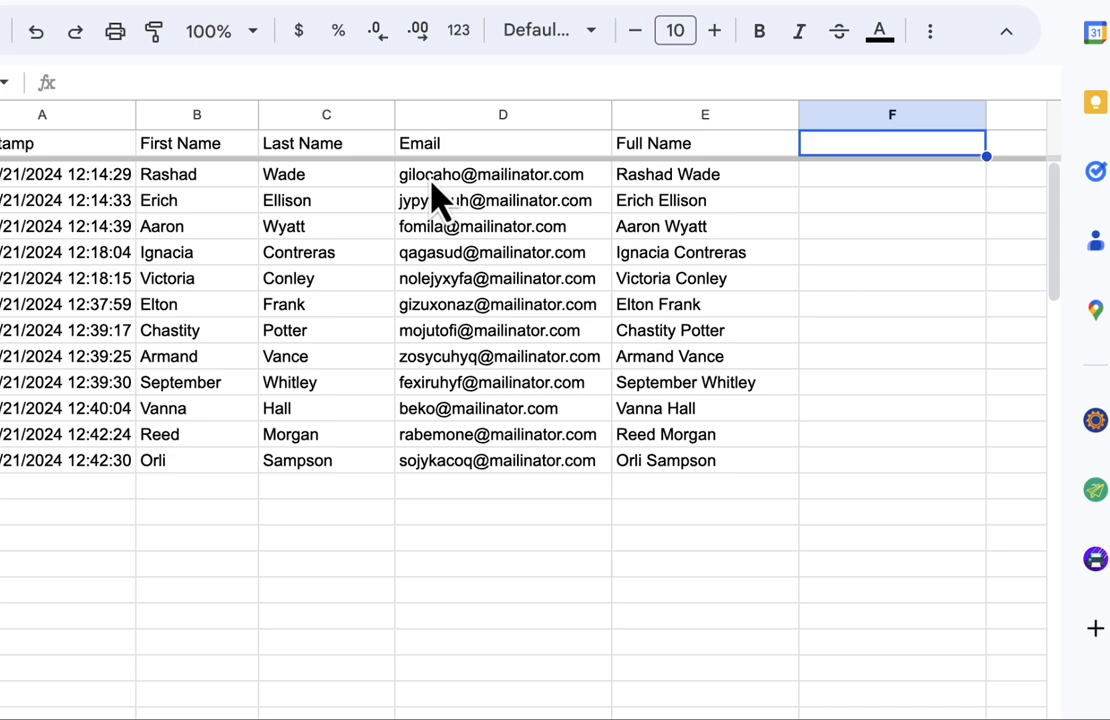
mouse_move(470, 205)
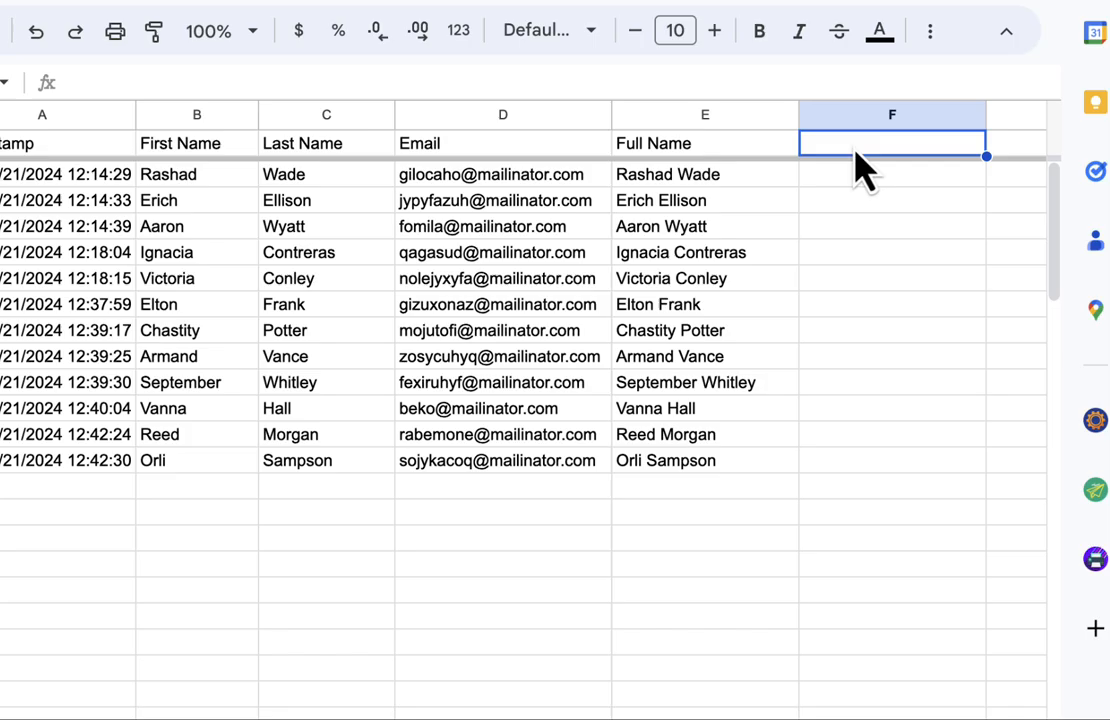
Type the Username header into column F.
text(Username)
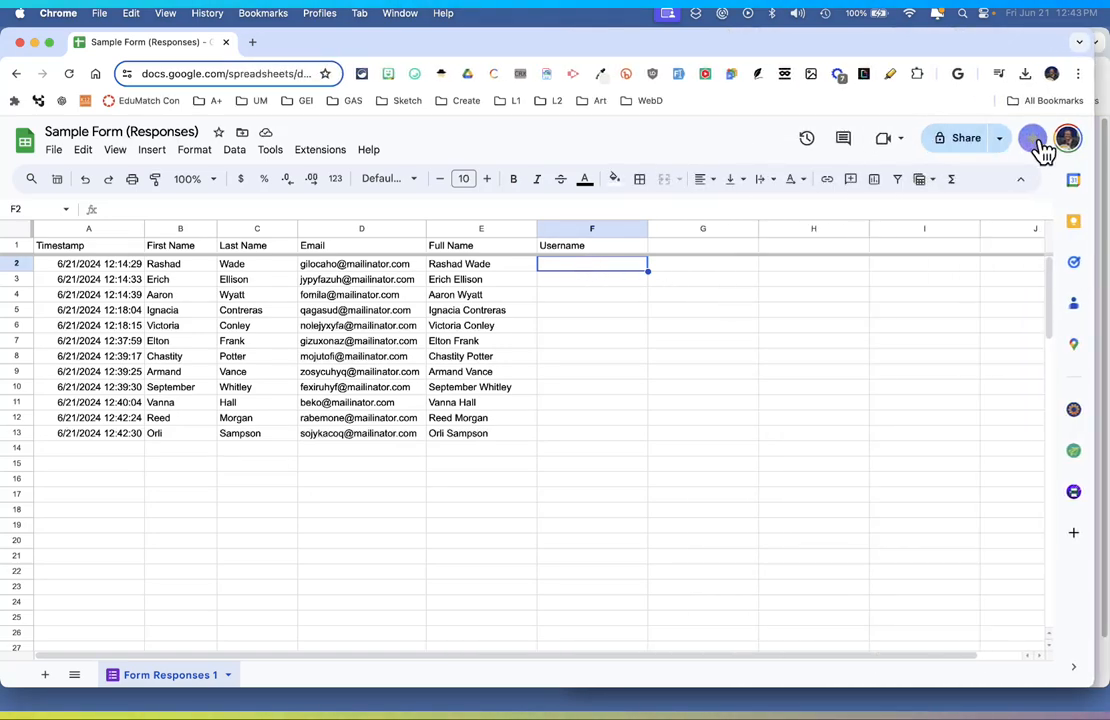
mouse_move(1034, 138)
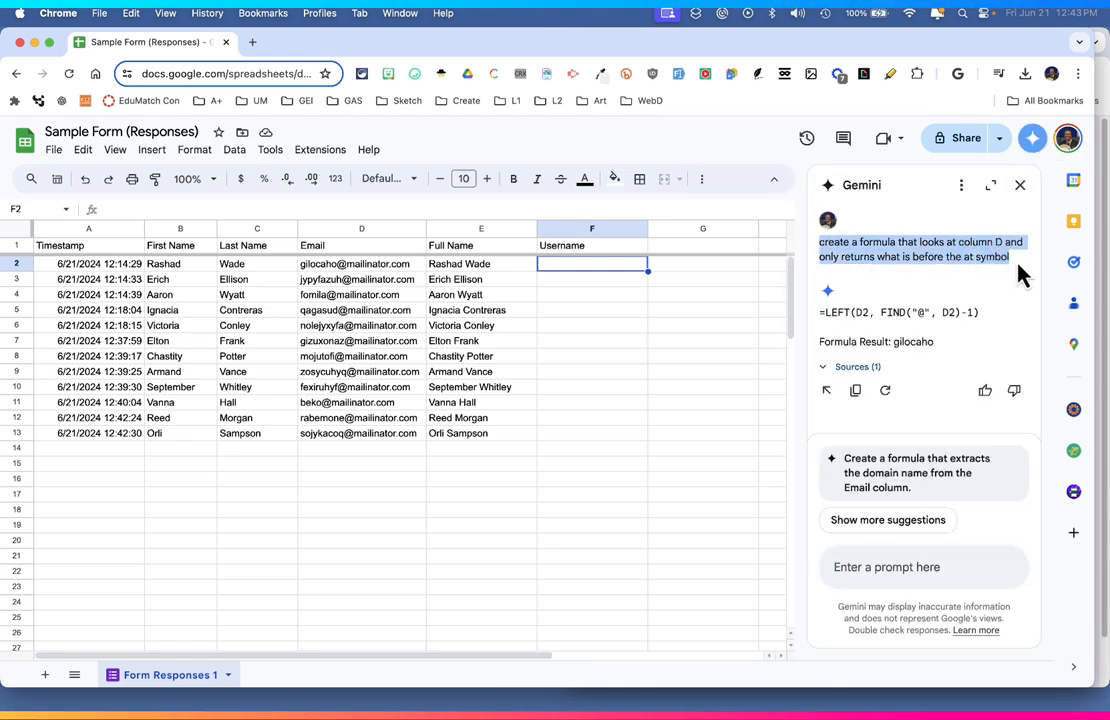
mouse_move(932, 247)
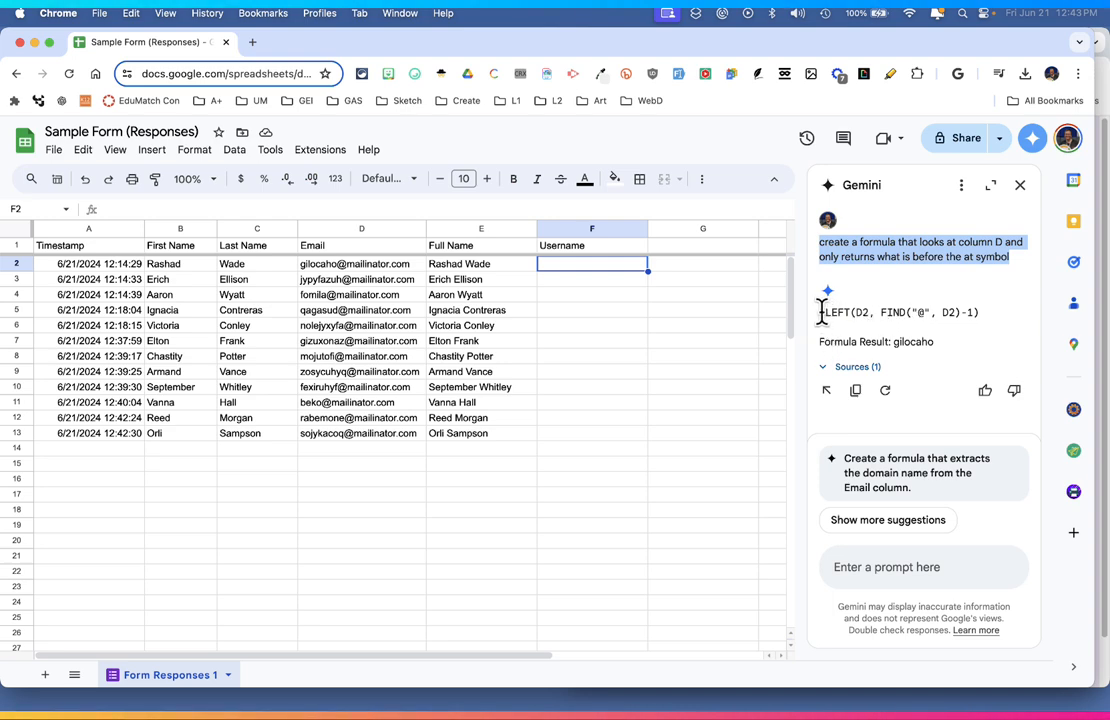
mouse_move(850, 317)
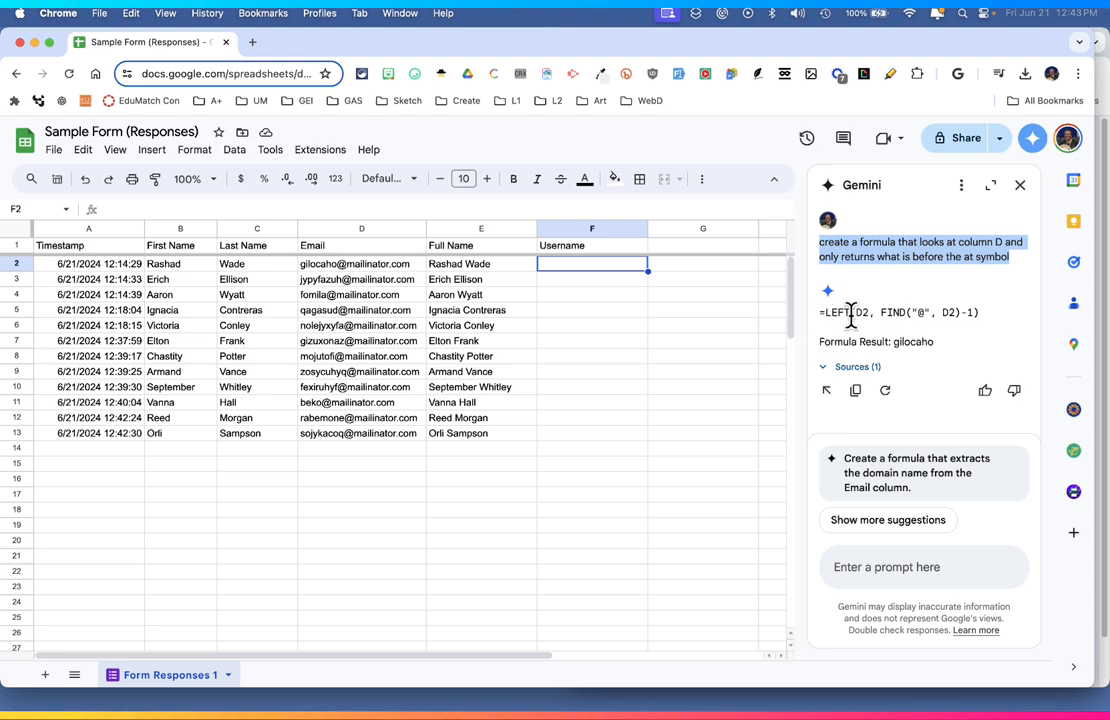
Insert Gemini's pre-@ email formula in F2, fill it down to F13, and close Gemini.
click(826, 390)
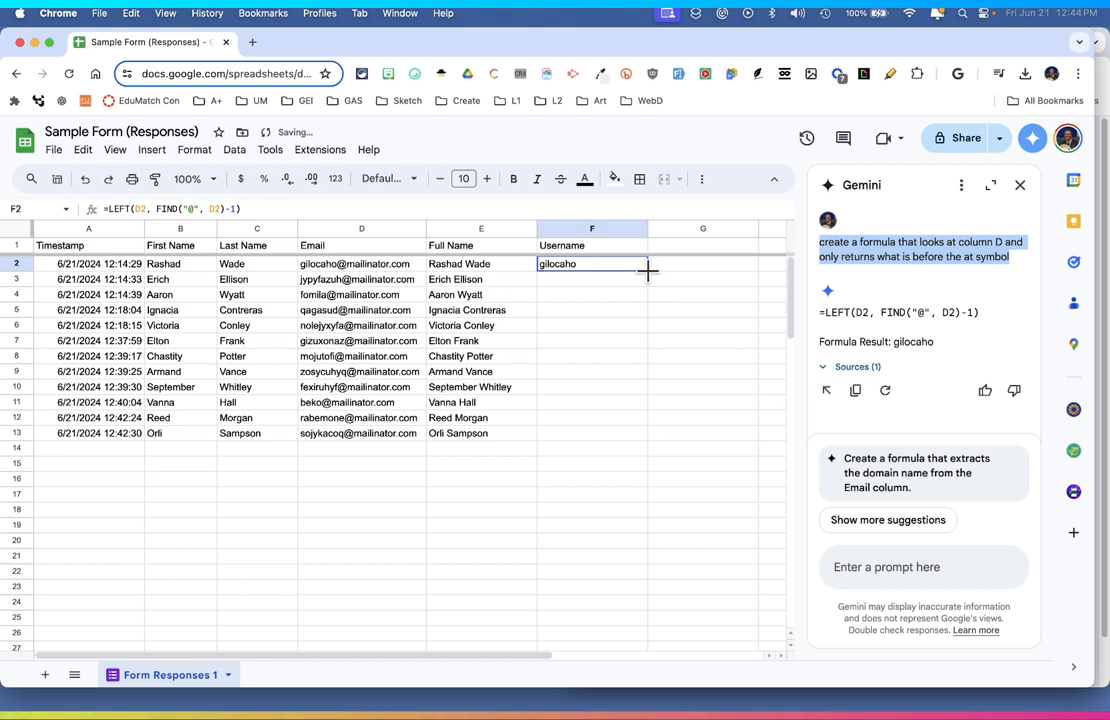
drag(648, 270, 648, 440)
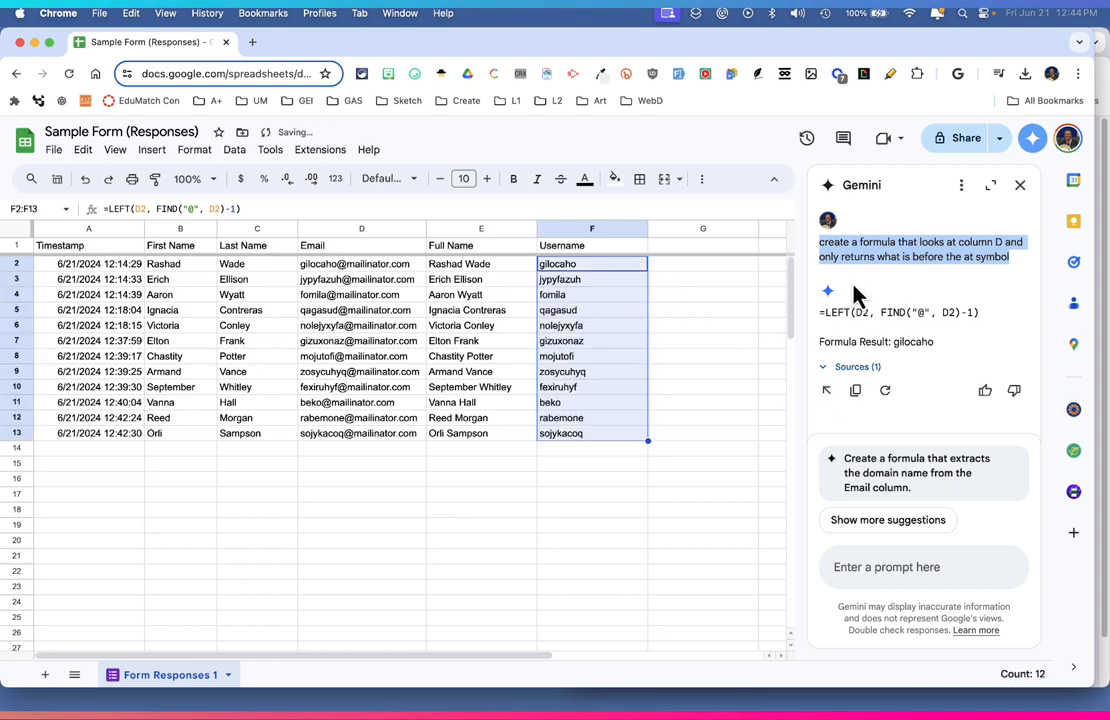
click(1020, 185)
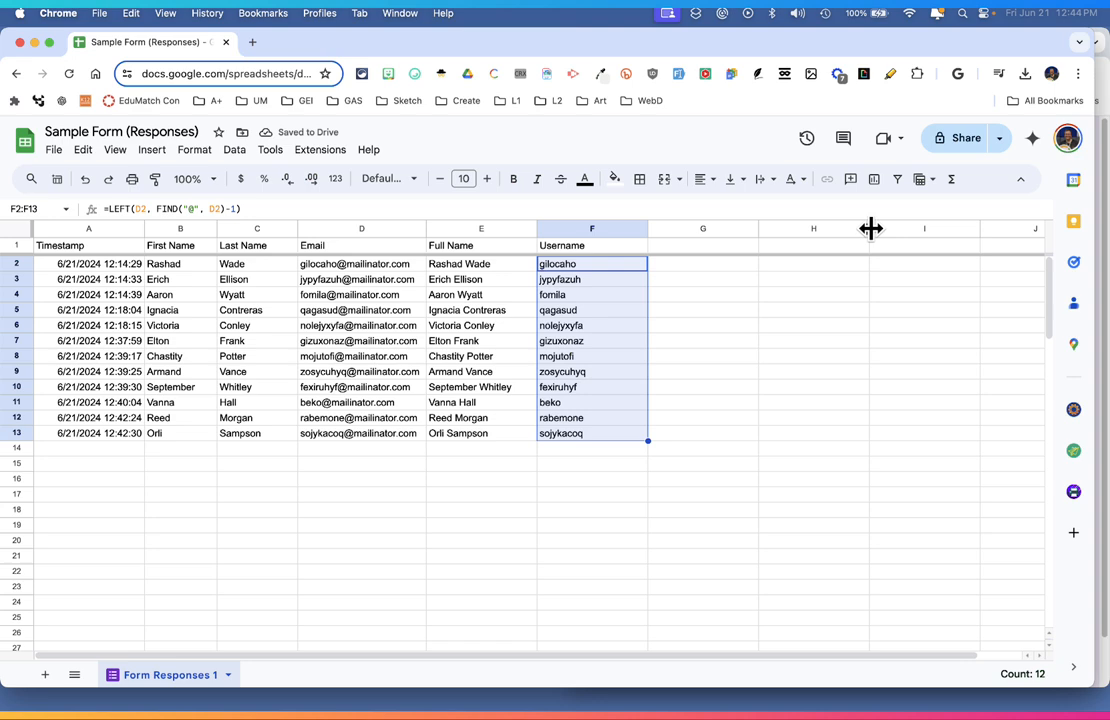
mouse_move(250, 330)
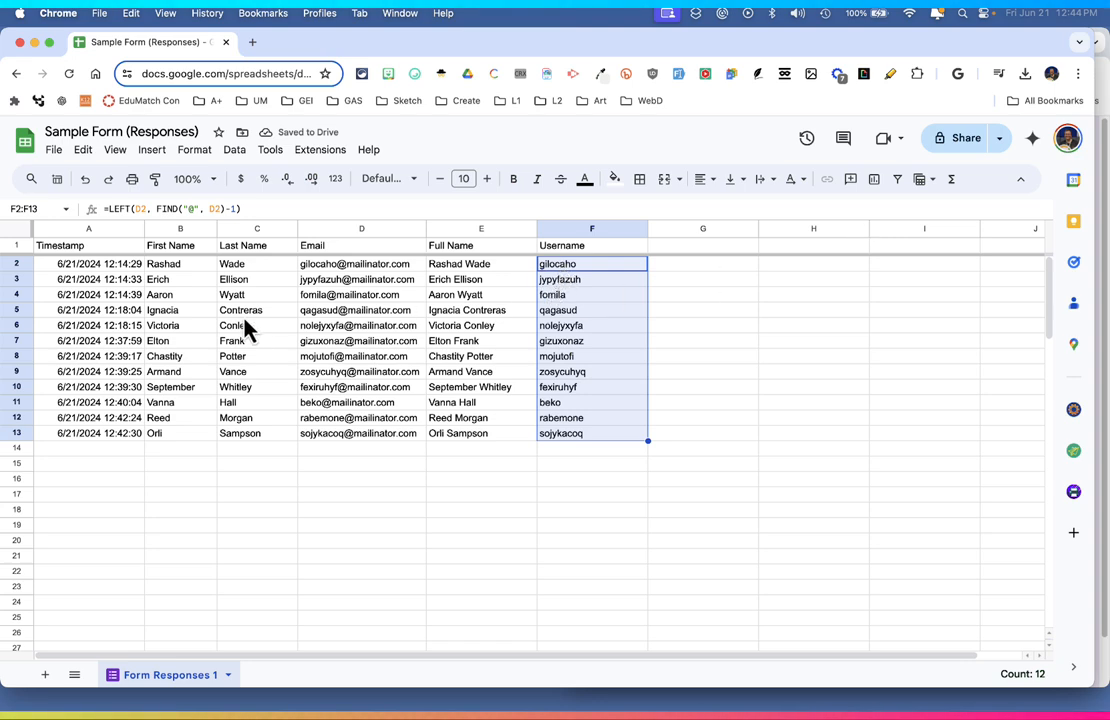
click(257, 310)
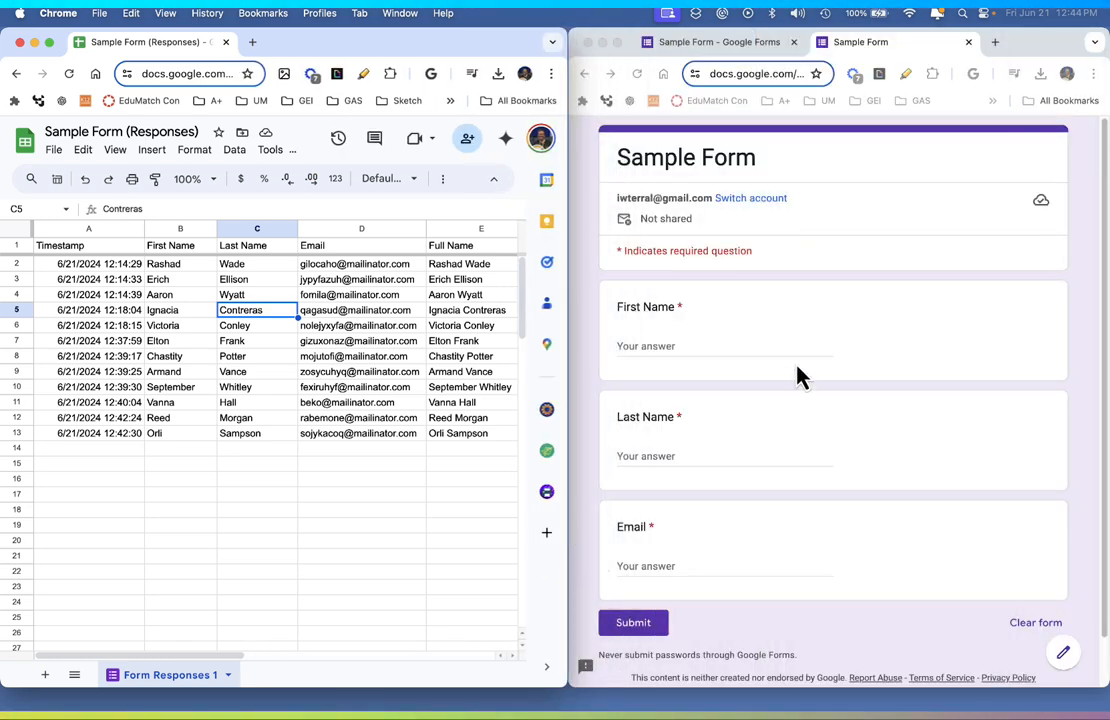
Submit three sample responses (Uriah Mason, Shafira Caldwell, Amal Adams) and check rows 14–16.
click(724, 346)
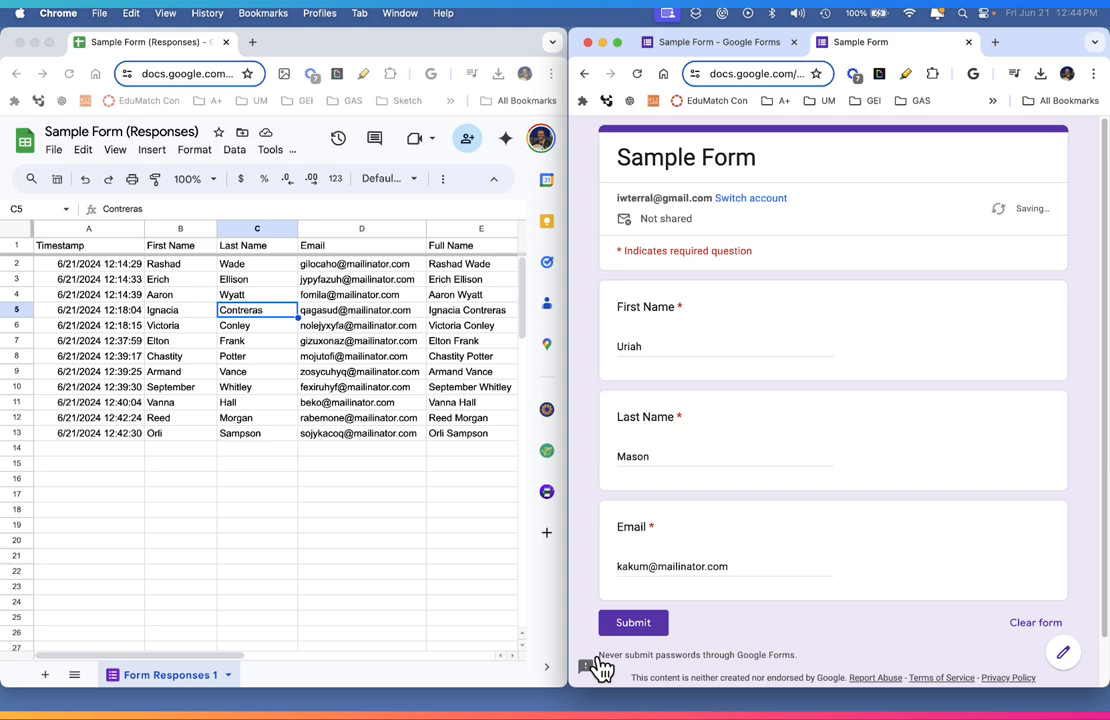
click(633, 622)
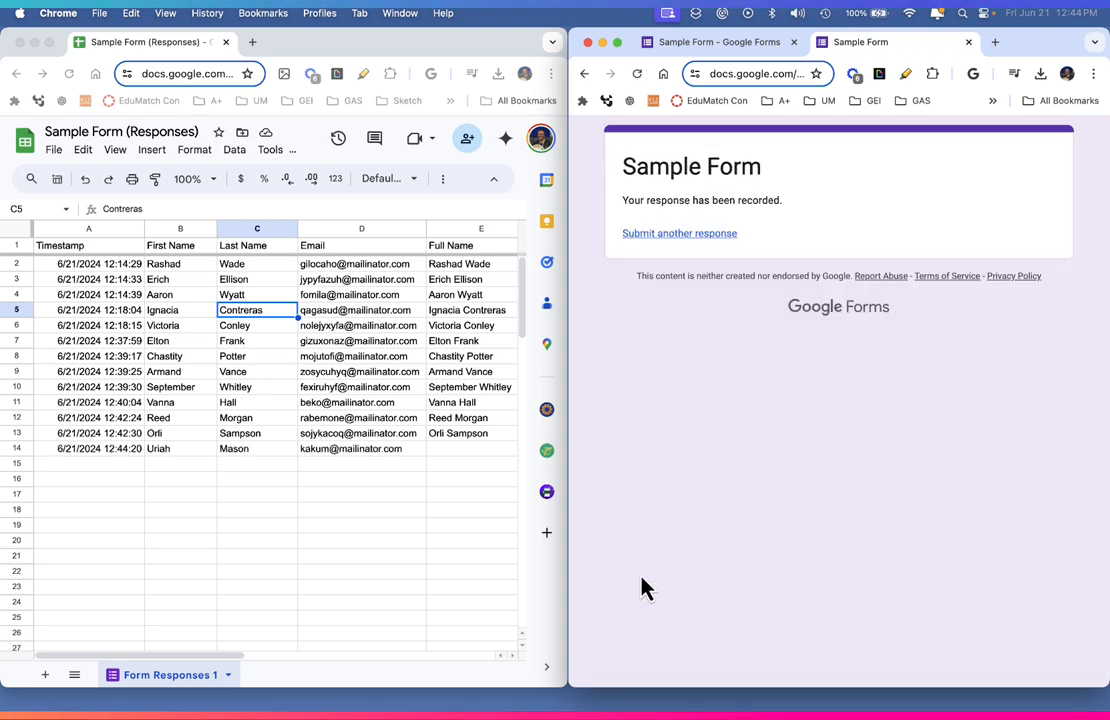
click(679, 233)
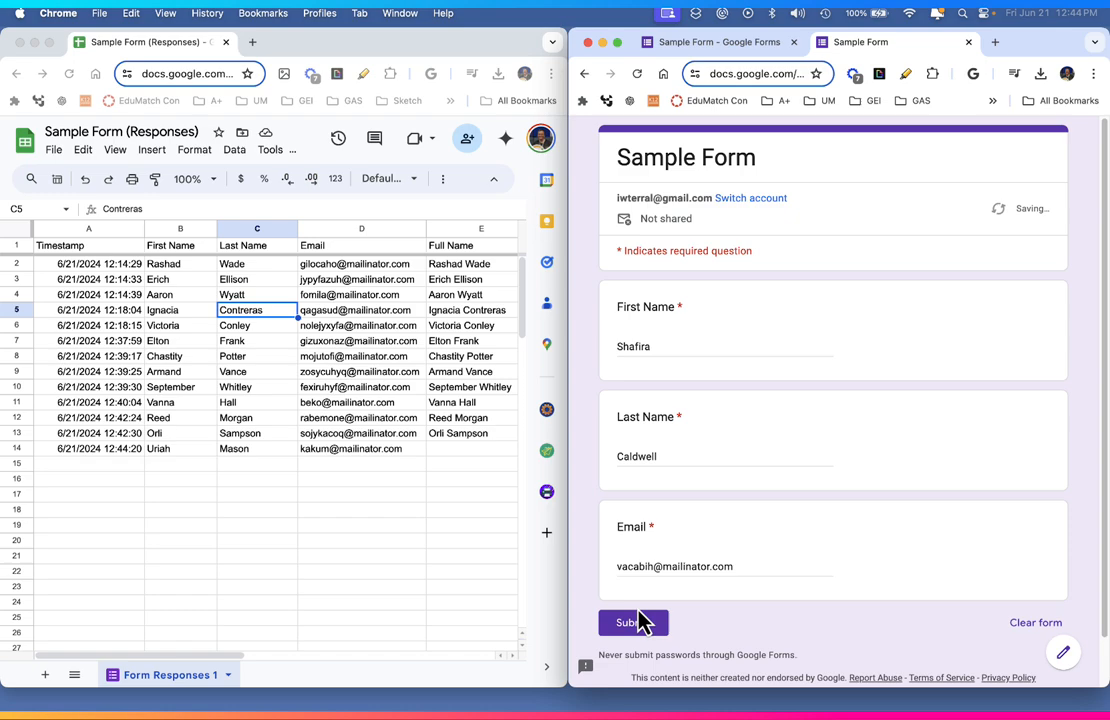
click(633, 622)
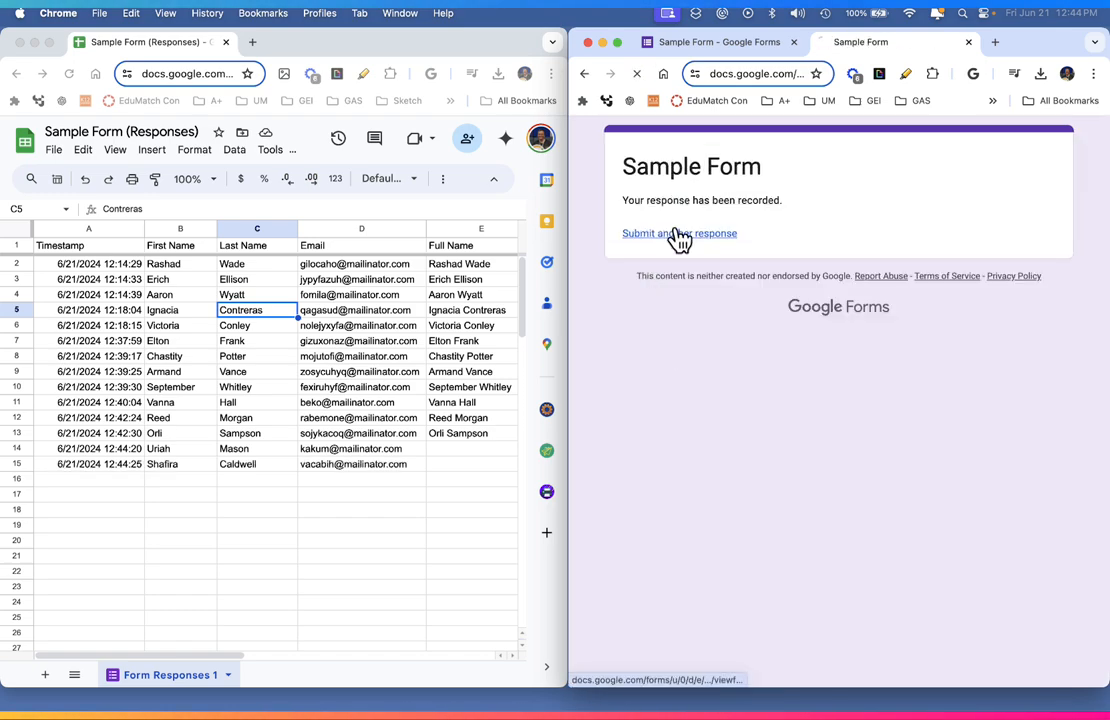
click(679, 233)
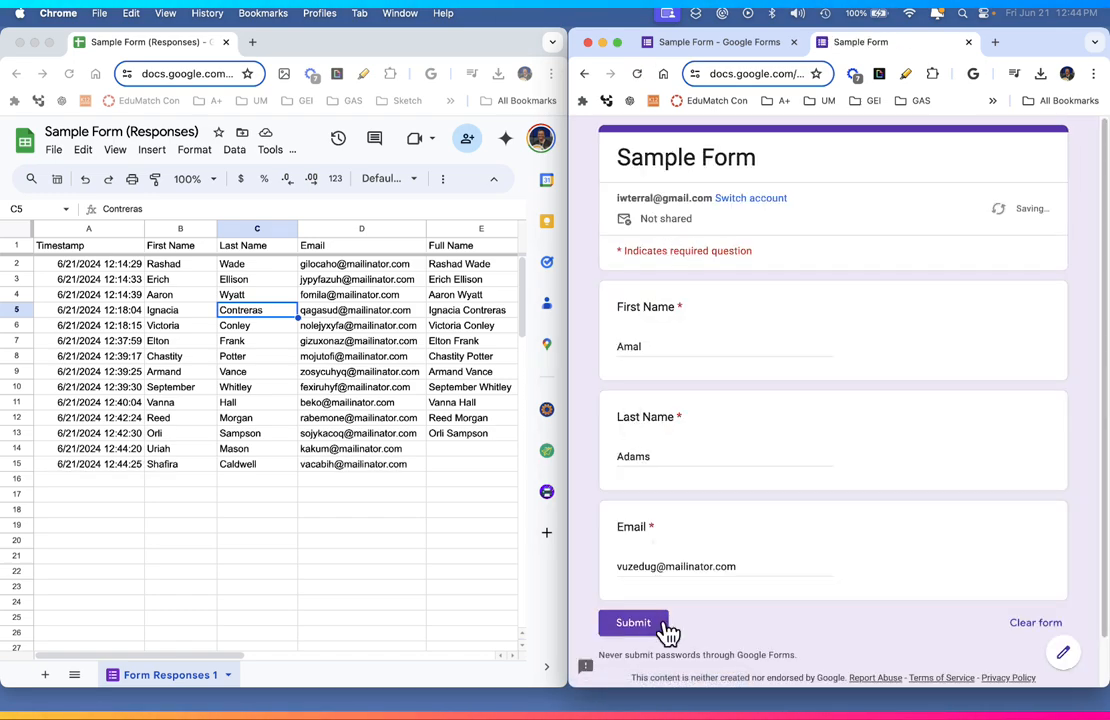
click(633, 622)
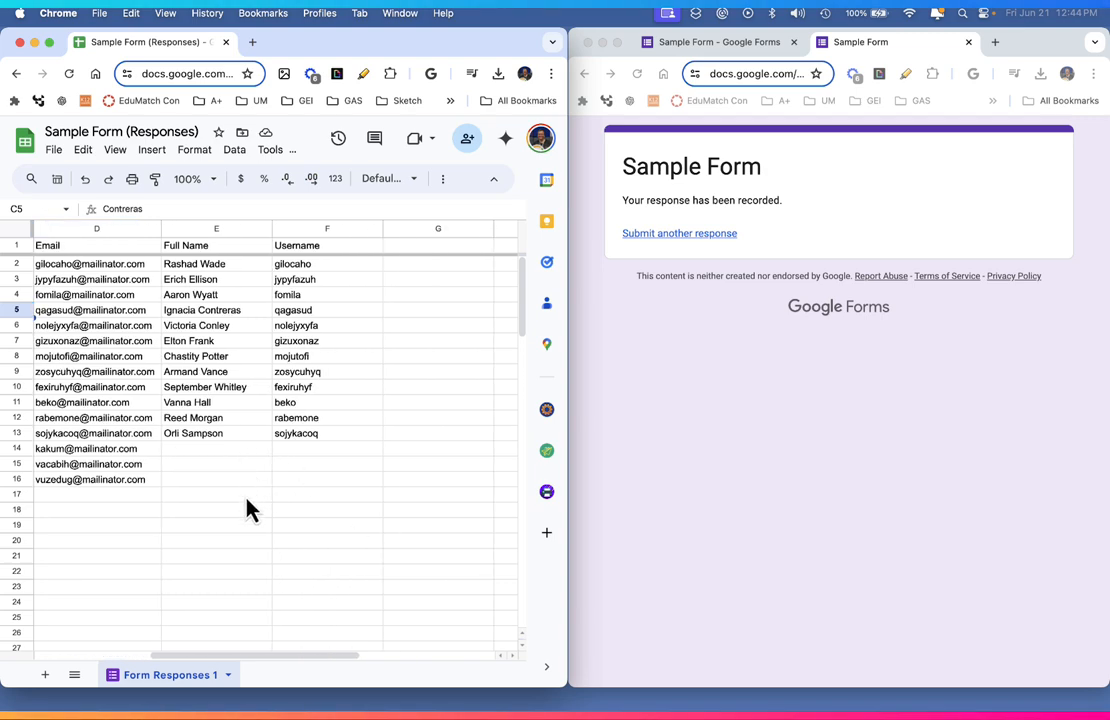
click(216, 433)
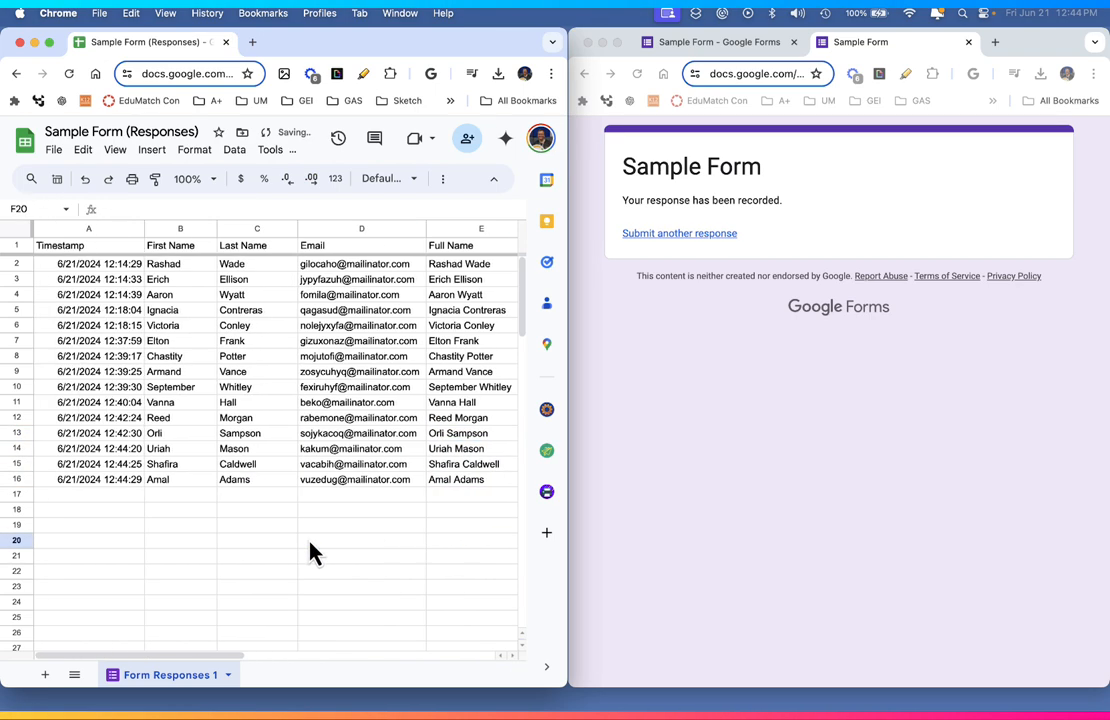
mouse_move(567, 504)
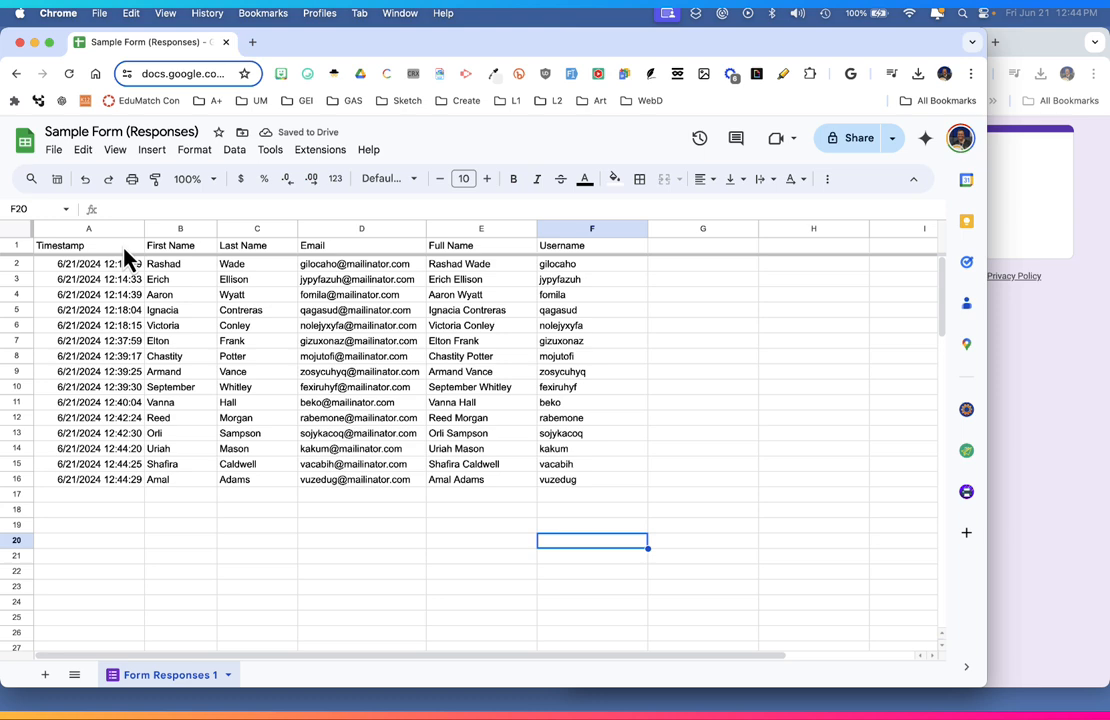
Convert the response data in A1:F16 into Table1 with Format > Convert to table.
click(60, 245)
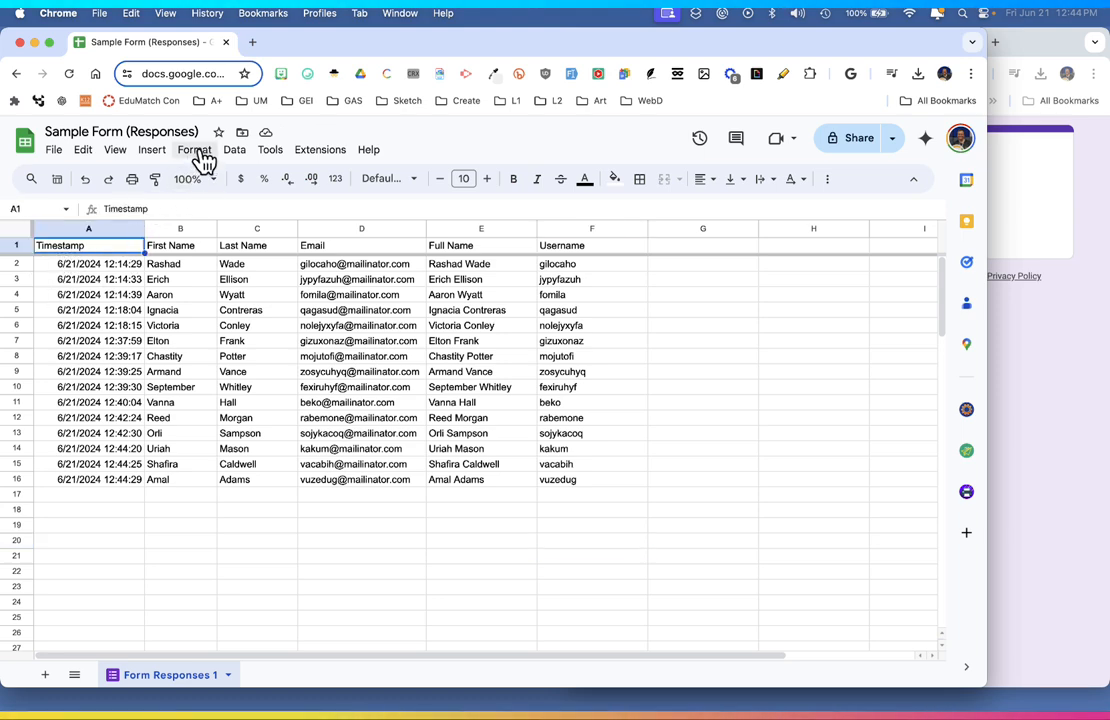
click(194, 149)
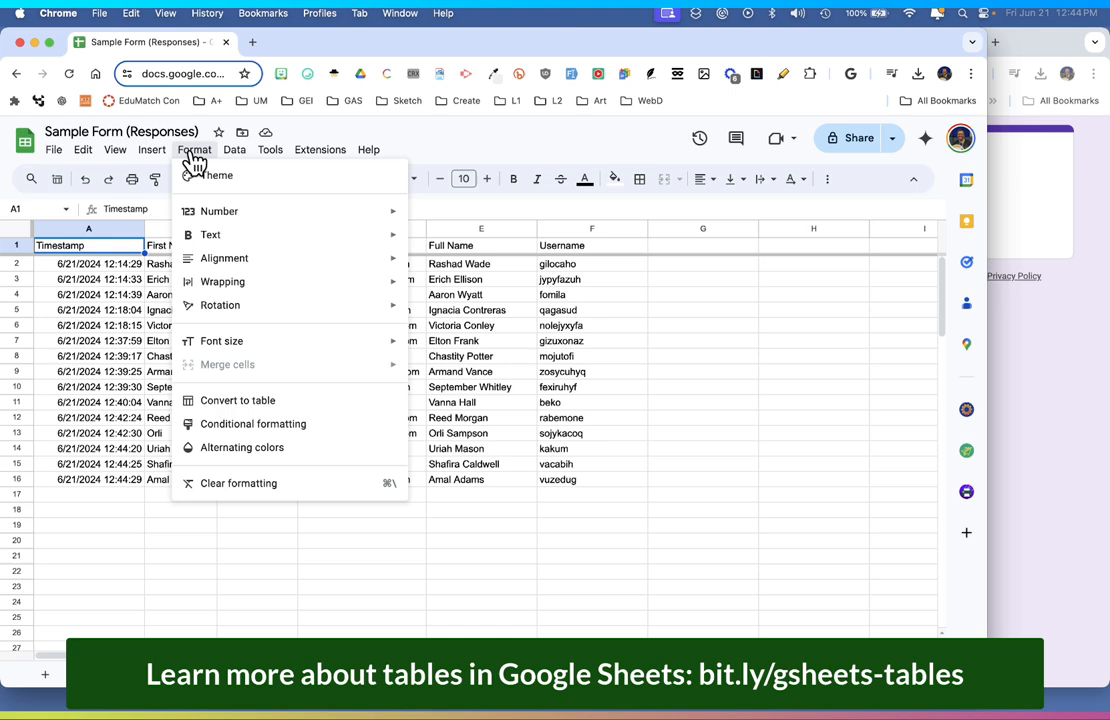
mouse_move(240, 398)
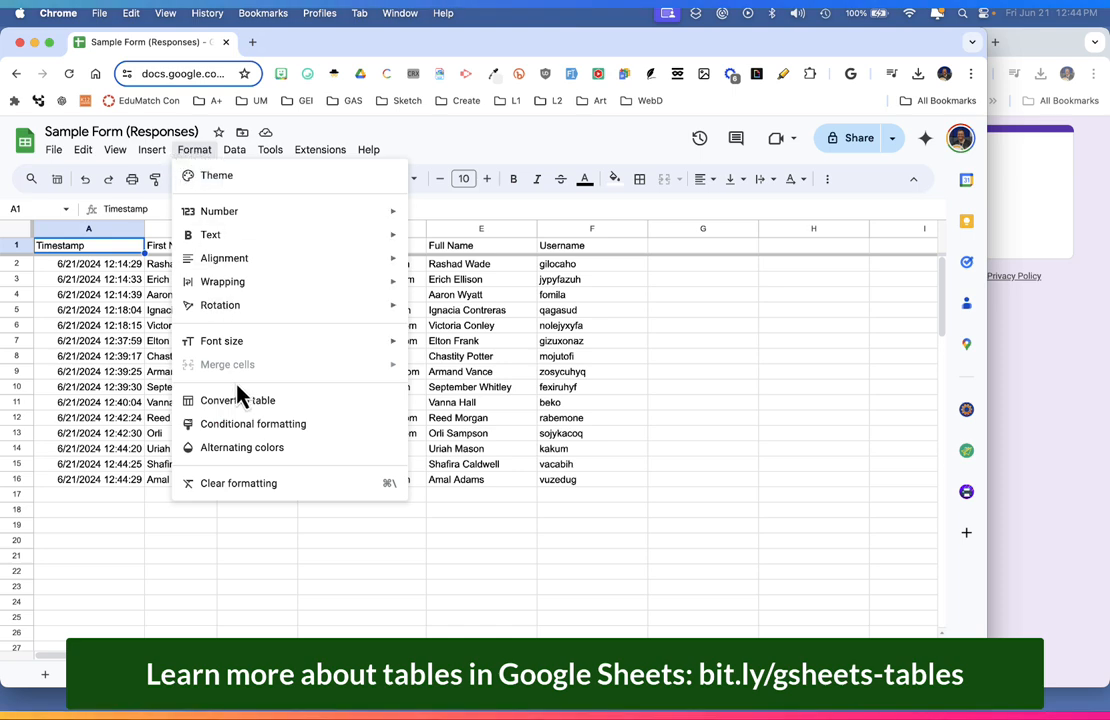
click(237, 400)
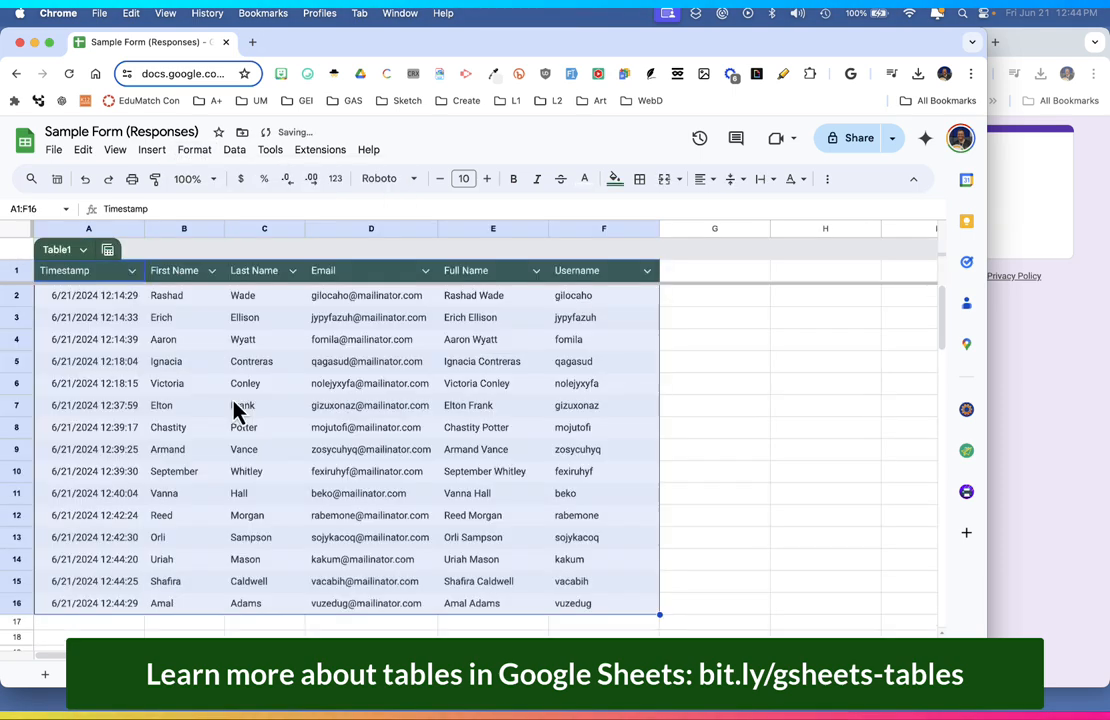
mouse_move(270, 339)
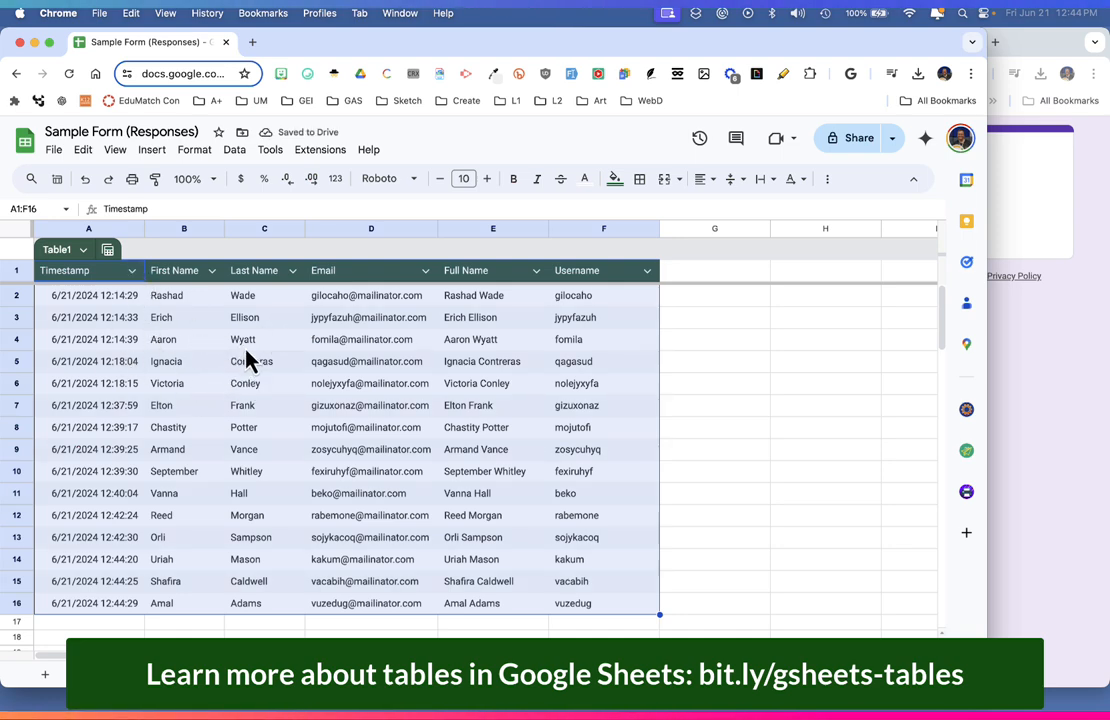
click(83, 249)
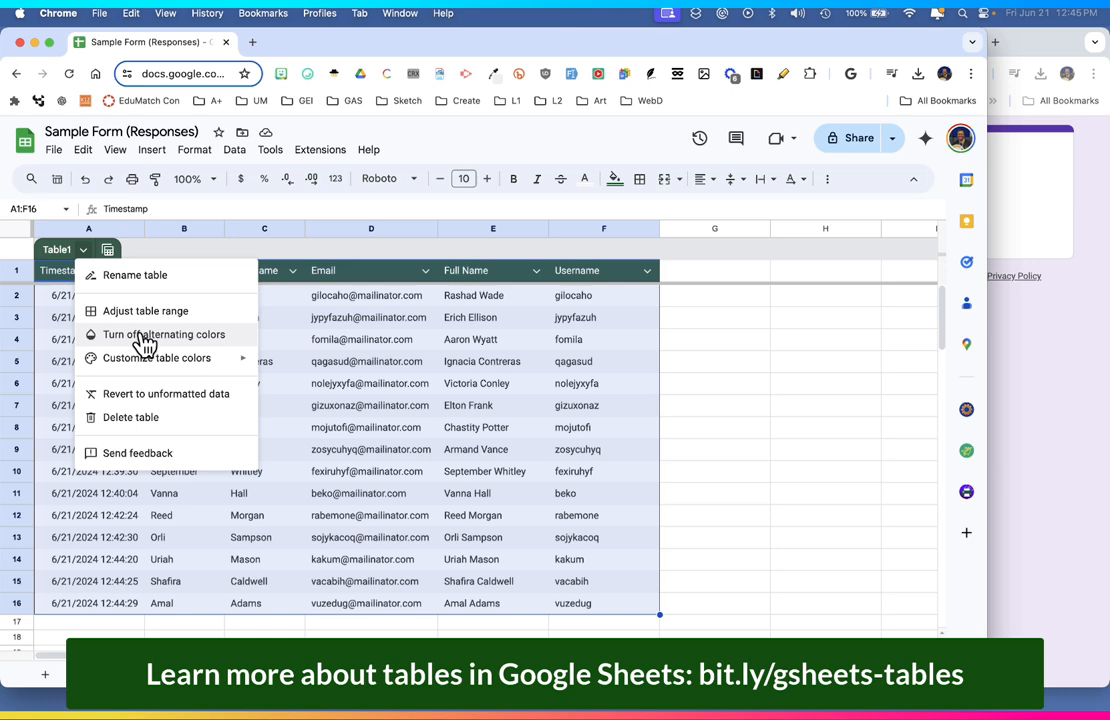
Remove Table1's banded rows and fill the Full Name and Username headers red.
click(157, 358)
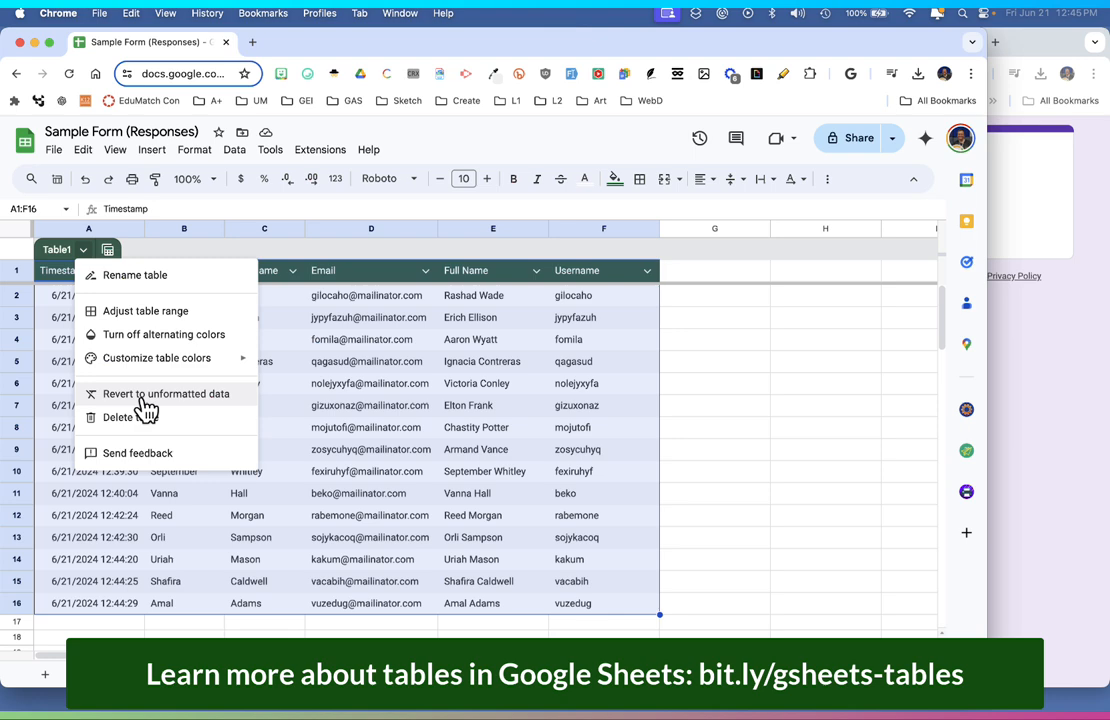
click(370, 317)
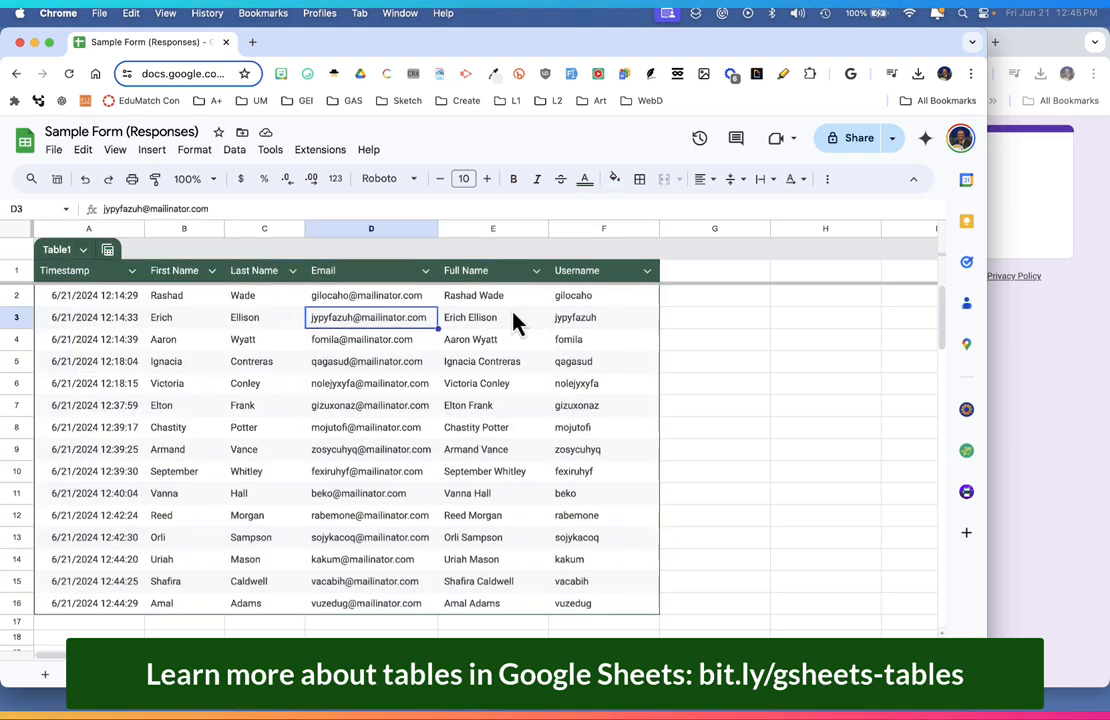
click(465, 270)
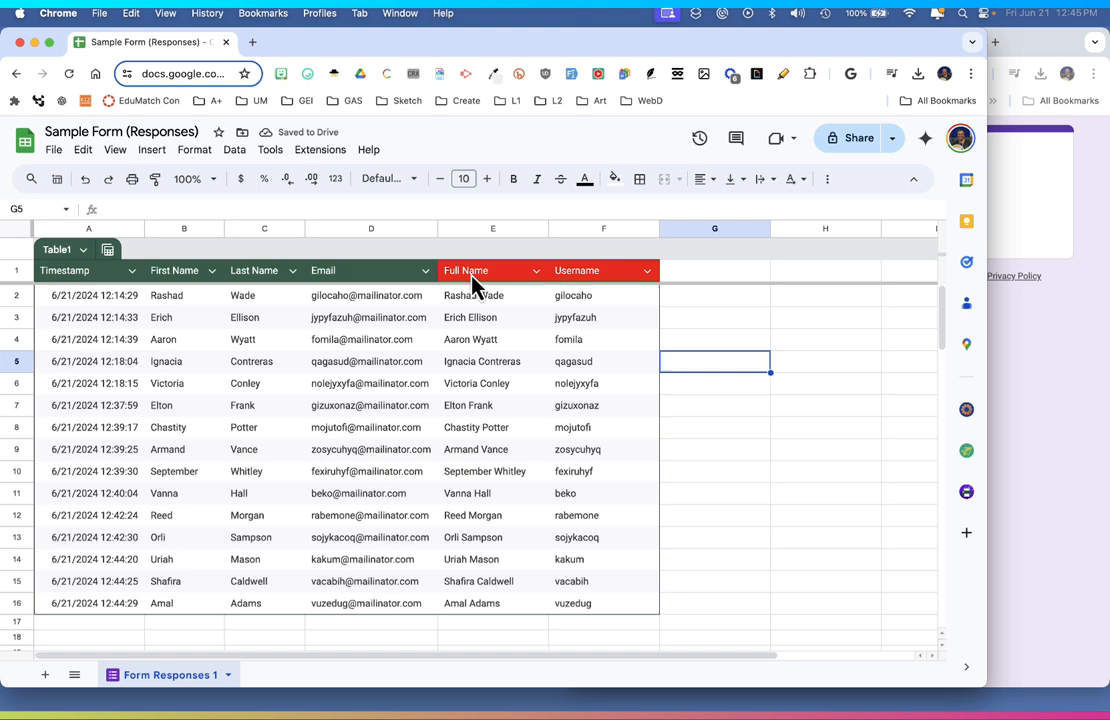
mouse_move(520, 317)
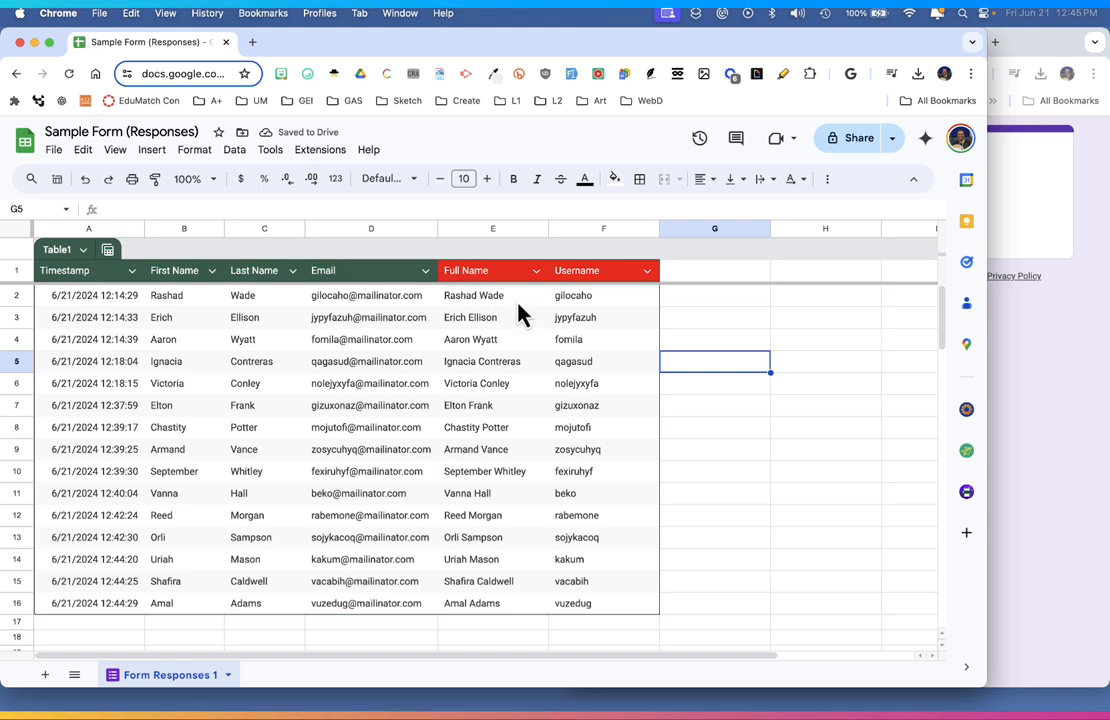
mouse_move(506, 617)
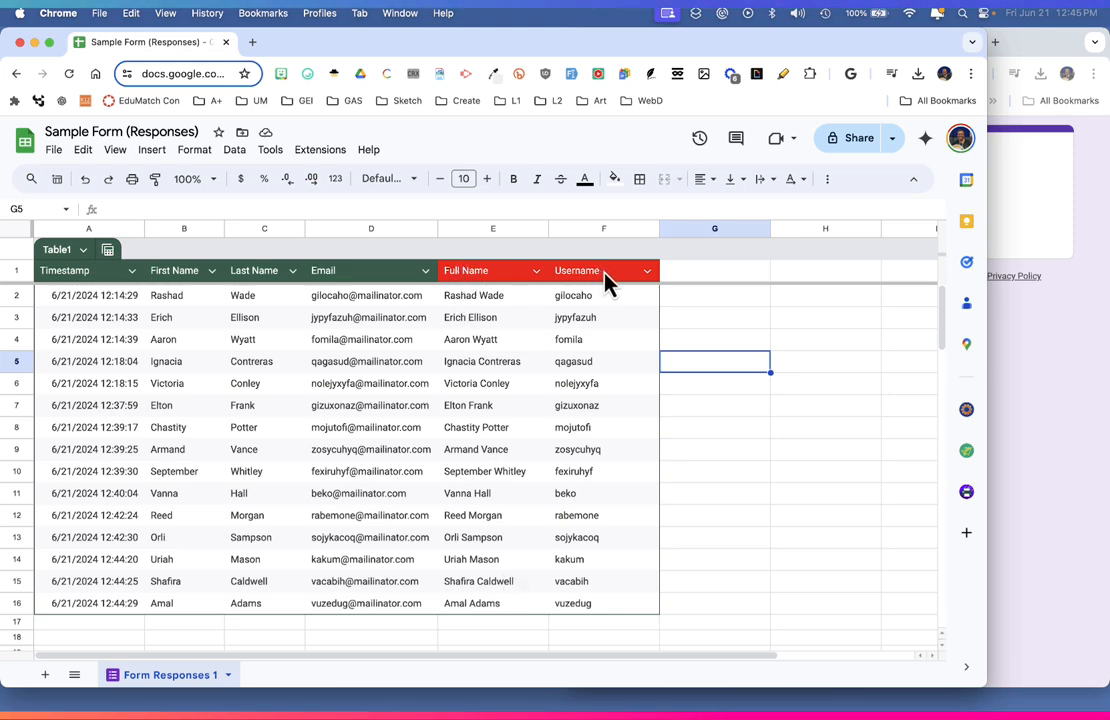
click(492, 295)
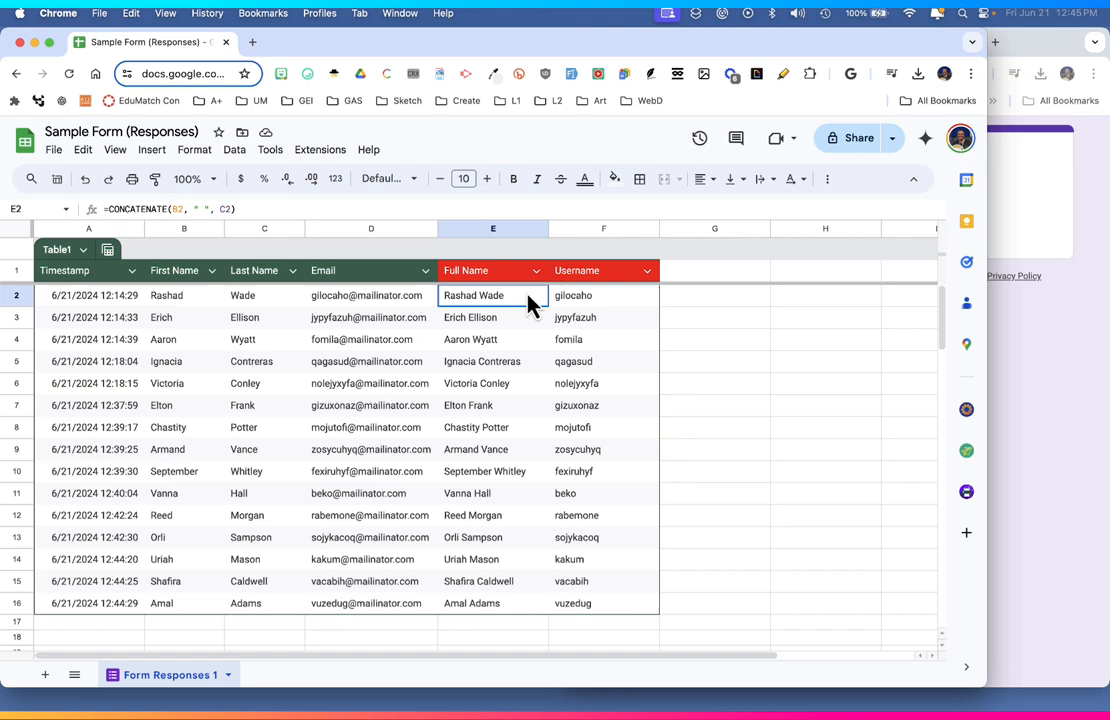
click(603, 295)
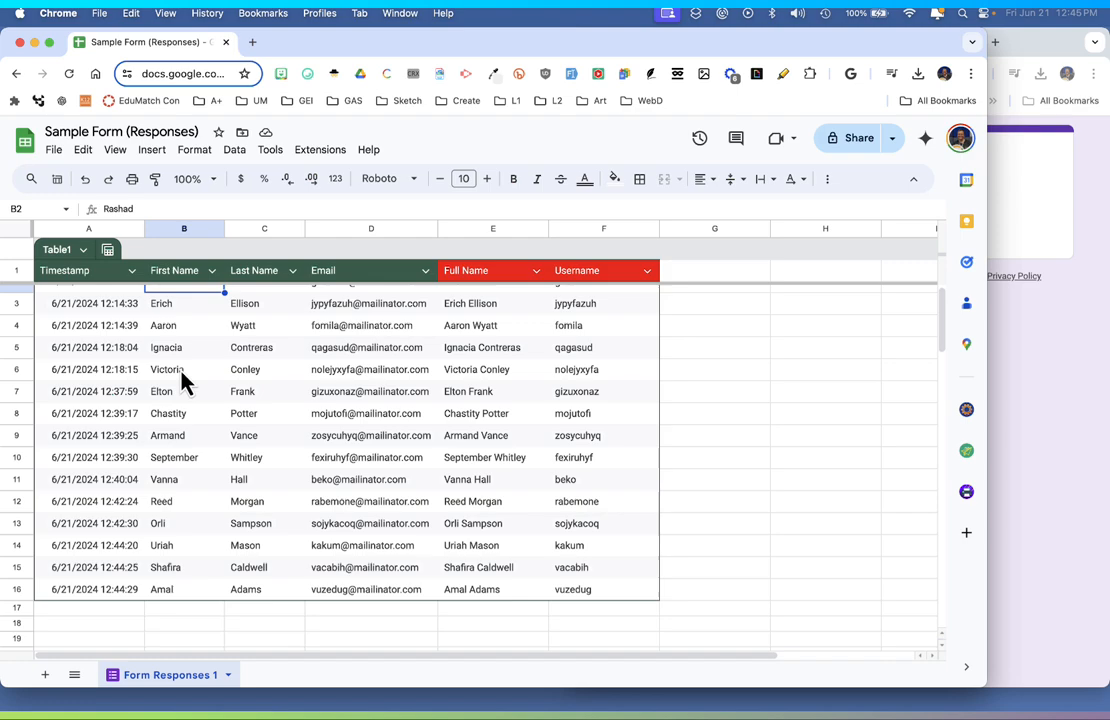
scroll(down, 3)
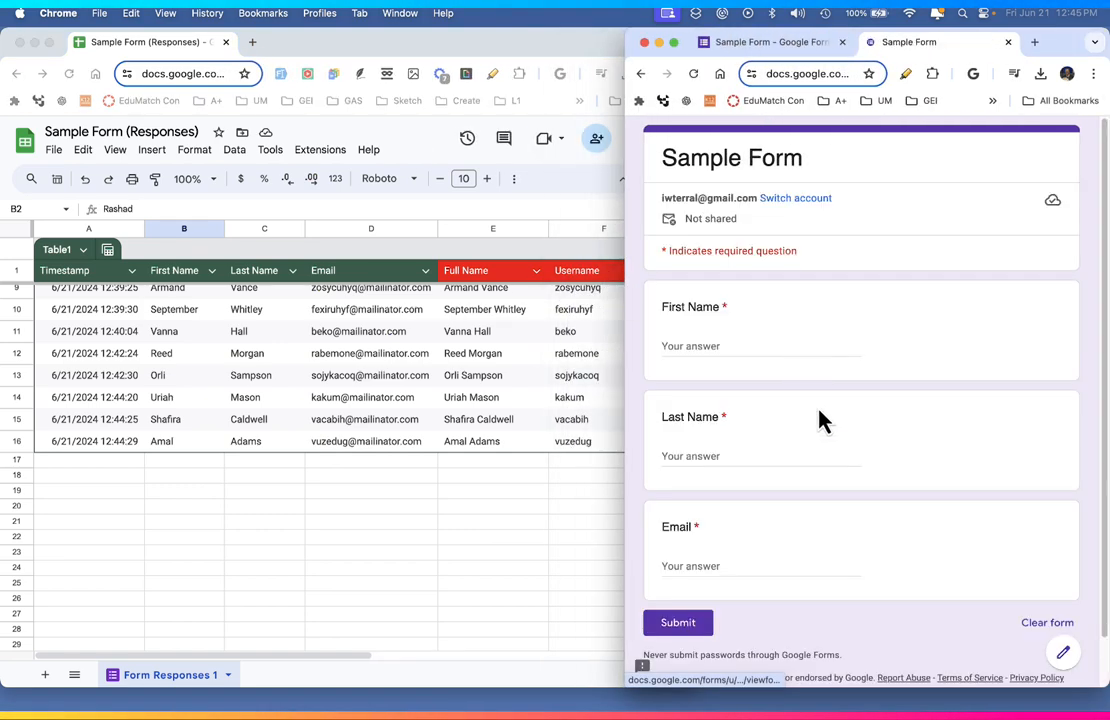
mouse_move(725, 422)
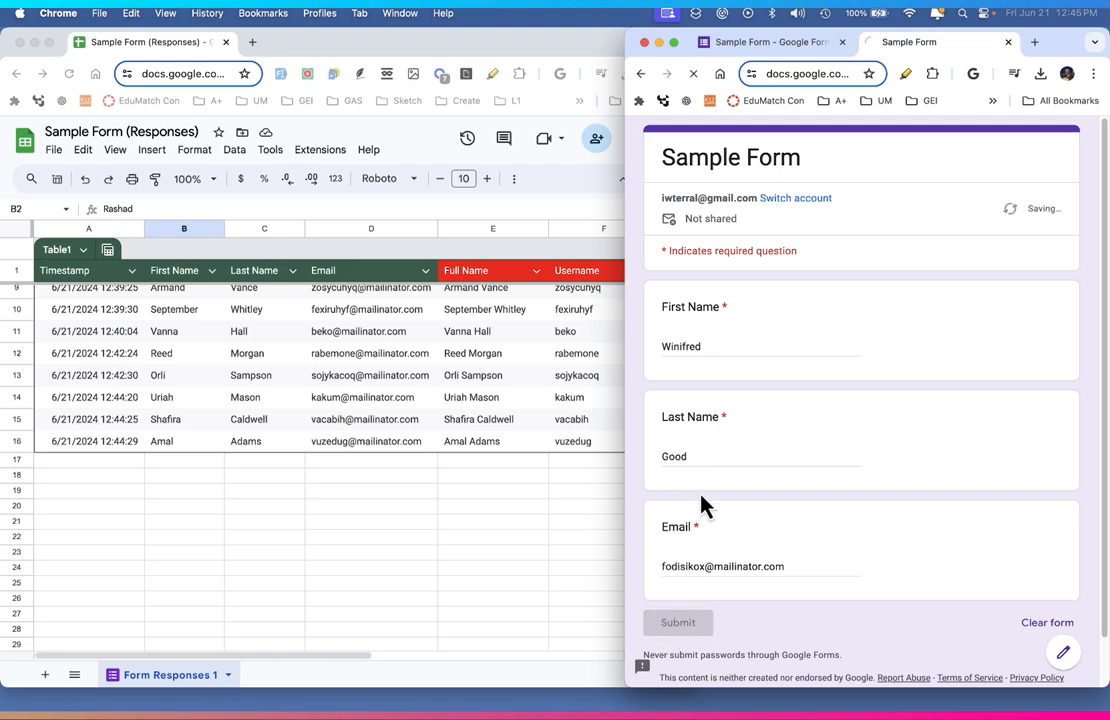
Submit more test responses, adding Winifred Good, Margaret Kelly and Chaney Anthony as rows 17–19.
click(678, 622)
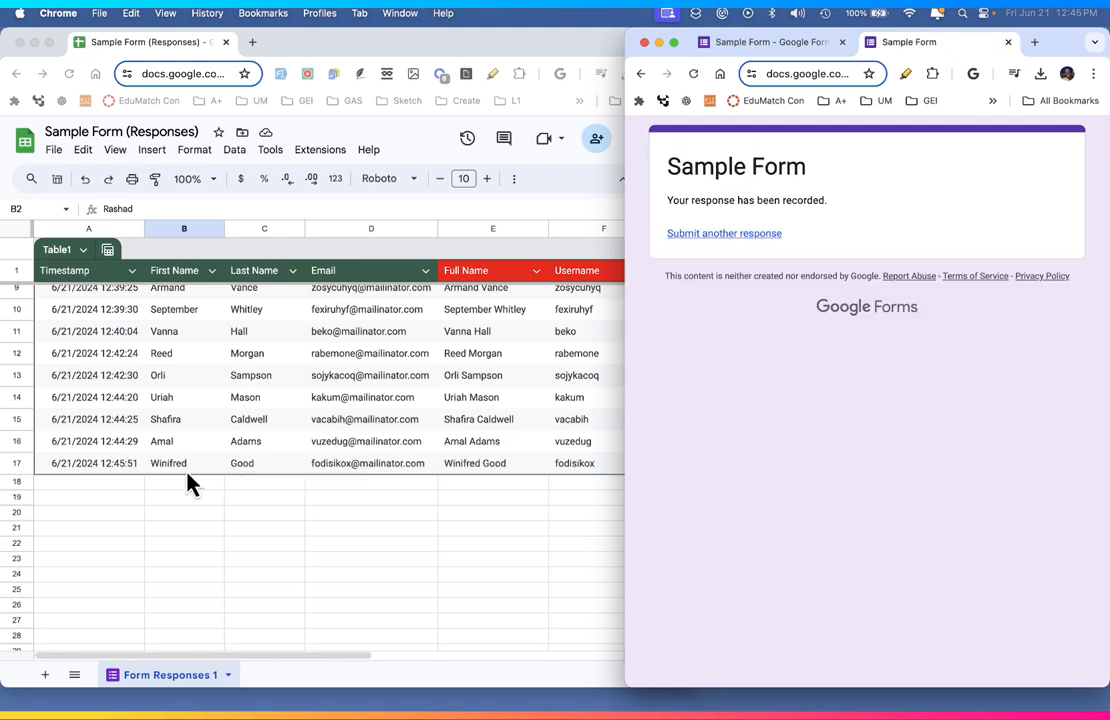
mouse_move(405, 477)
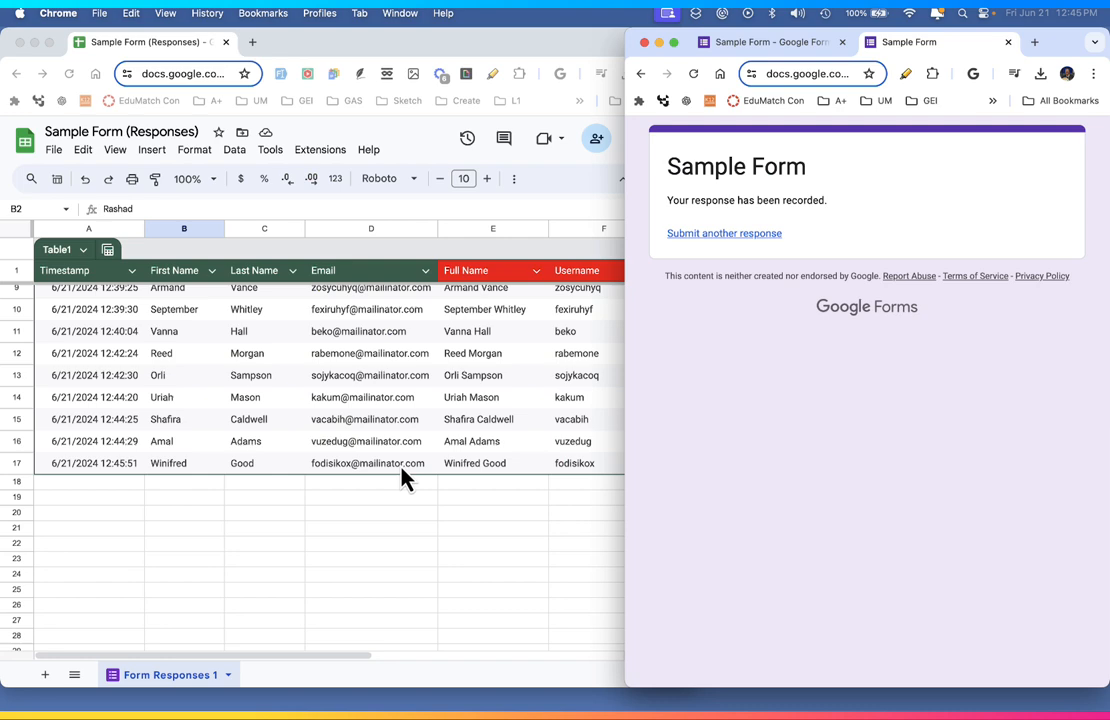
mouse_move(545, 468)
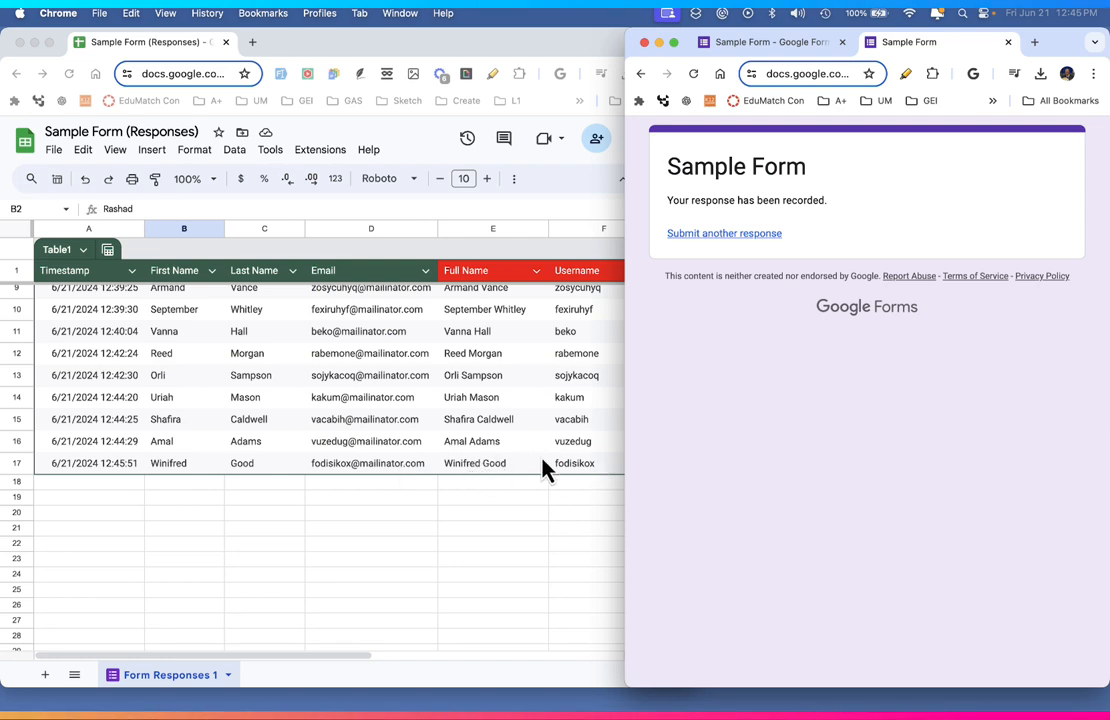
click(724, 233)
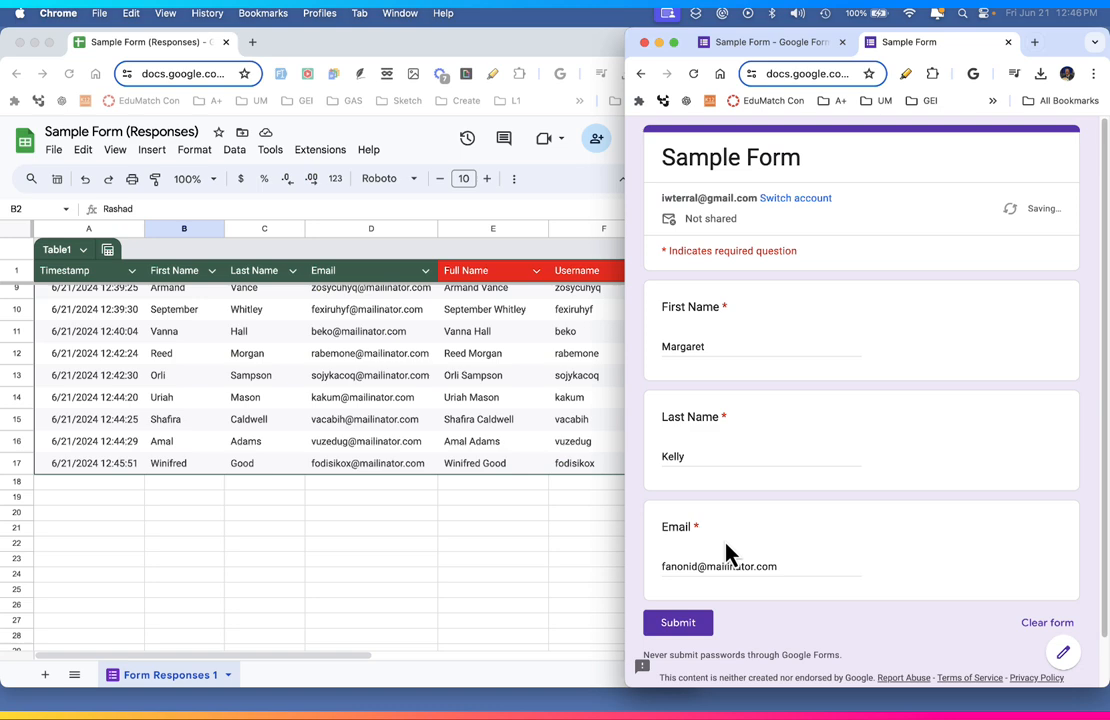
click(678, 622)
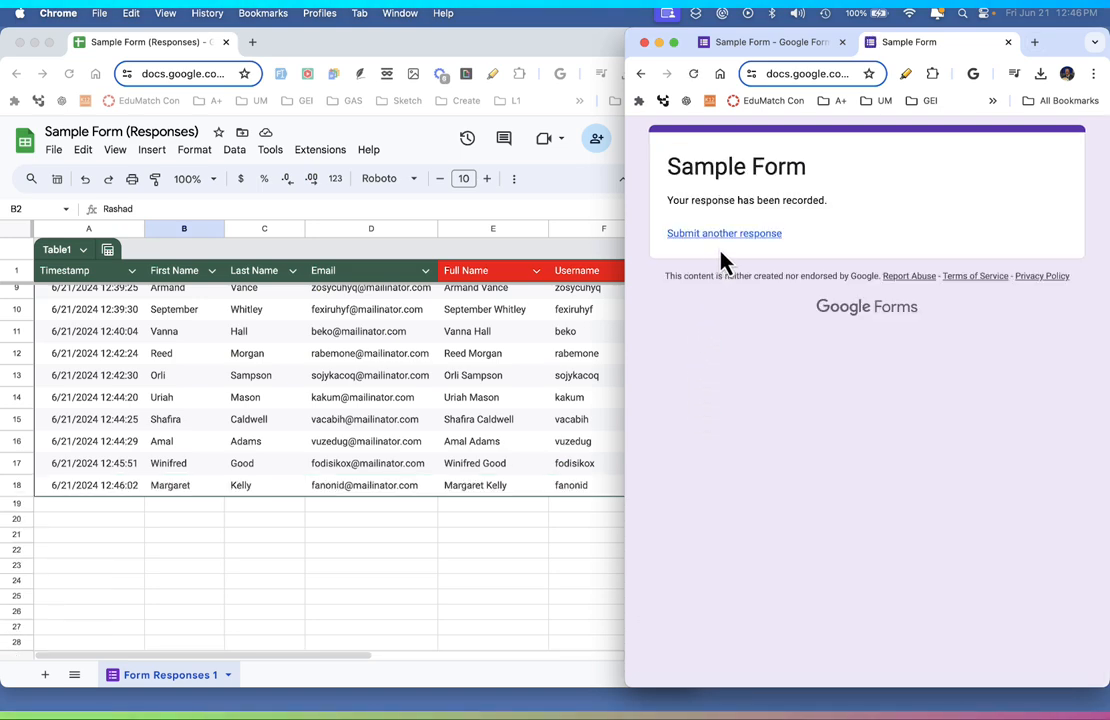
click(723, 233)
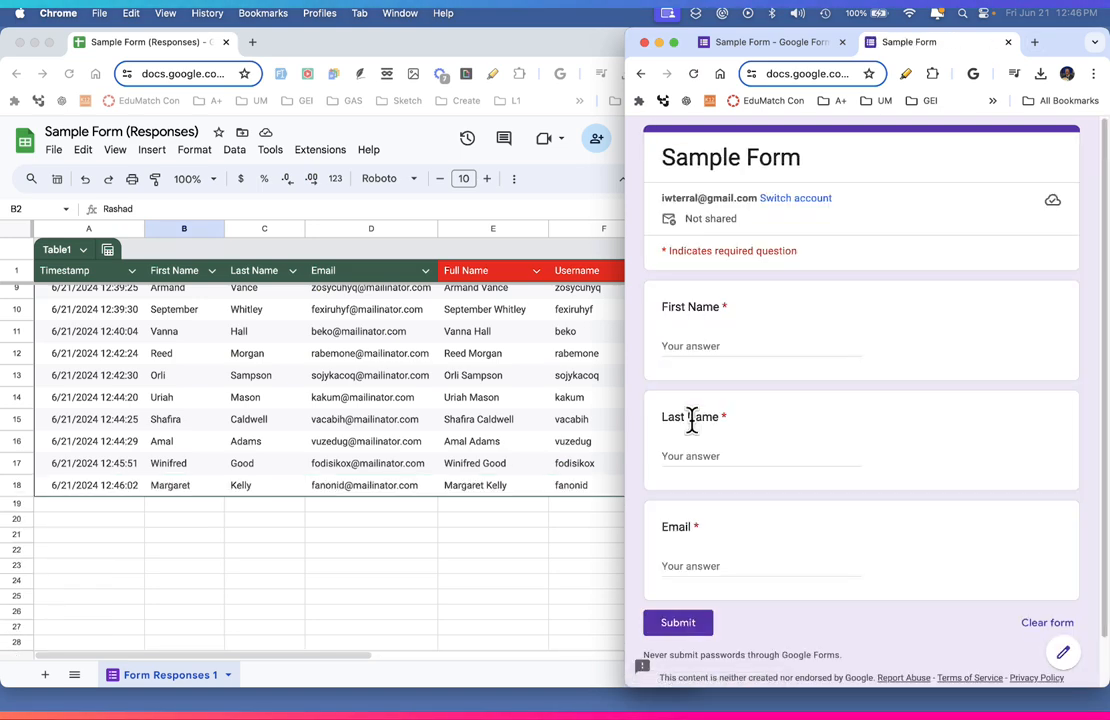
click(678, 622)
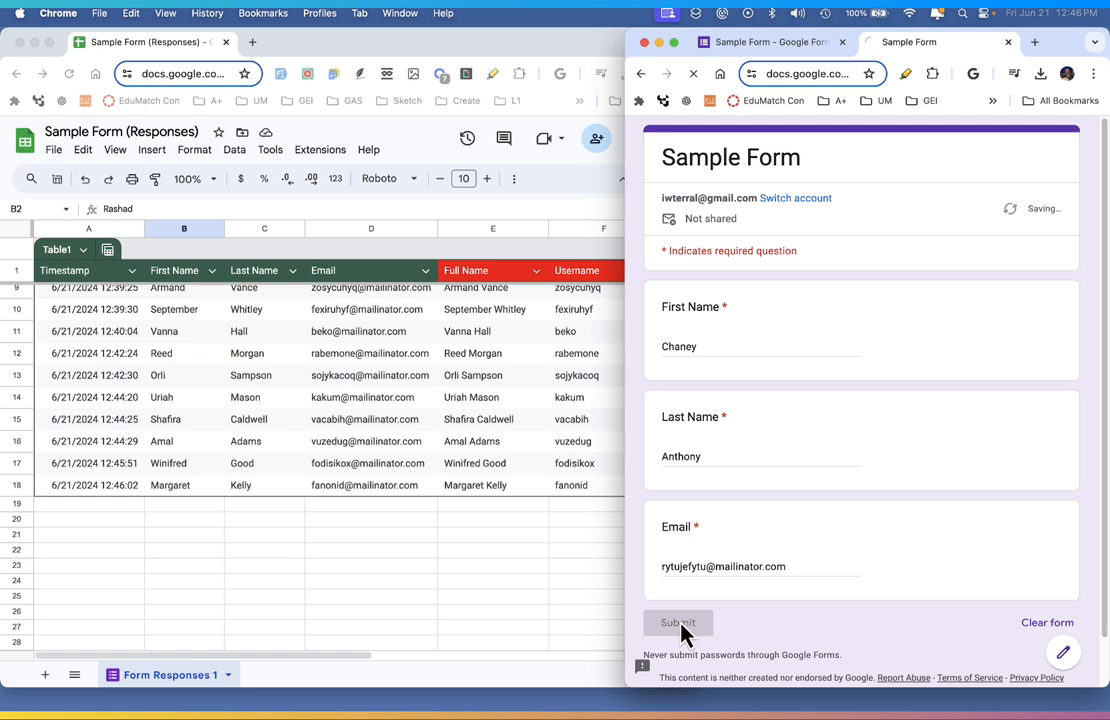
click(678, 622)
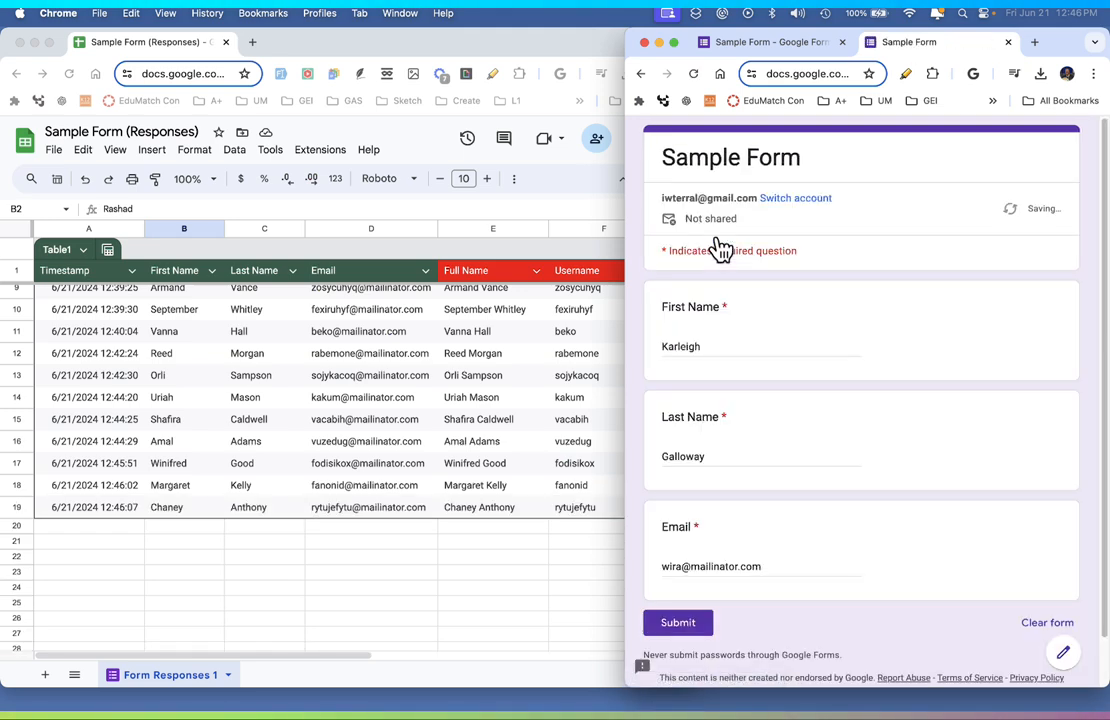
click(678, 622)
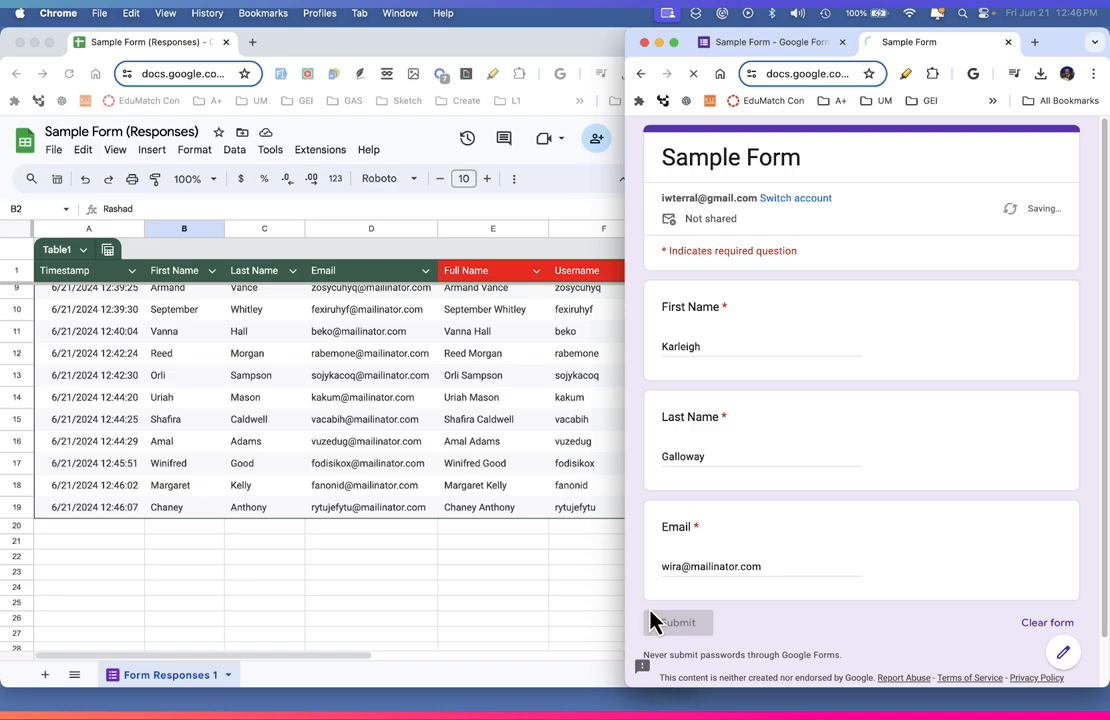
click(678, 622)
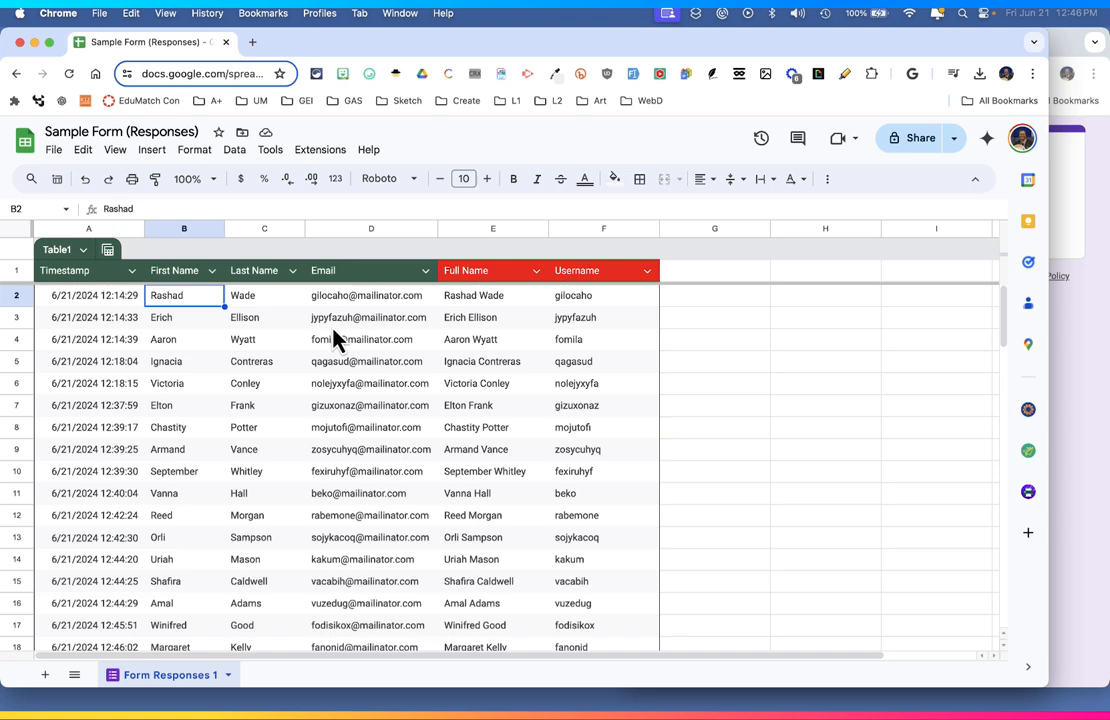
mouse_move(70, 330)
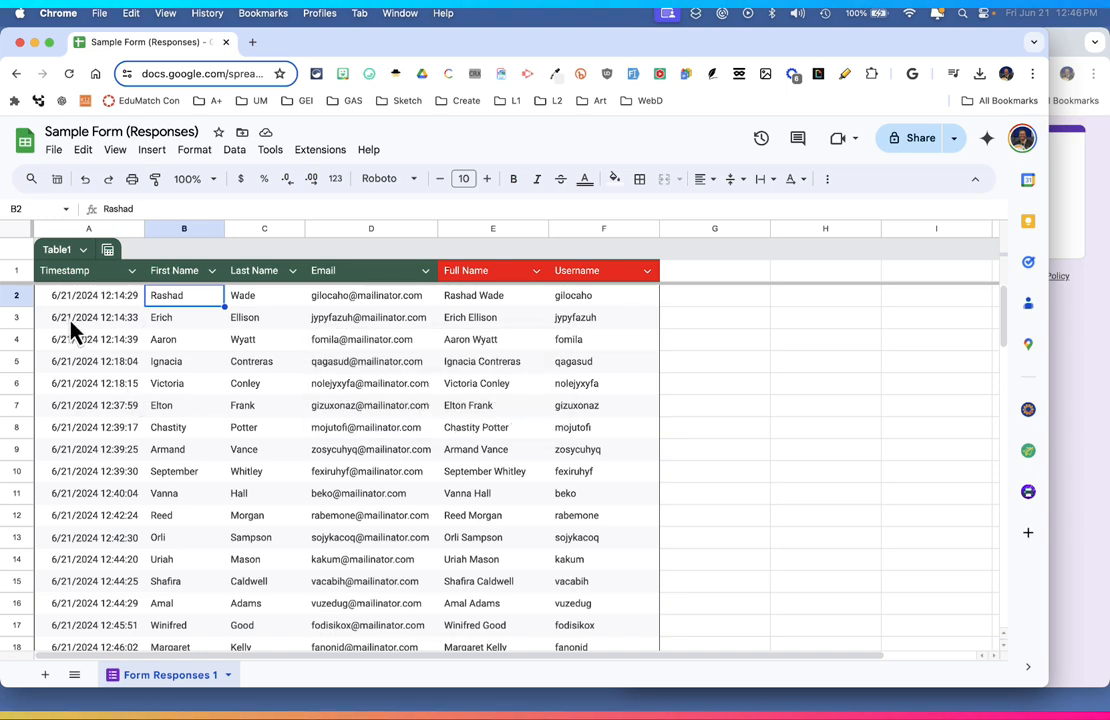
mouse_move(98, 338)
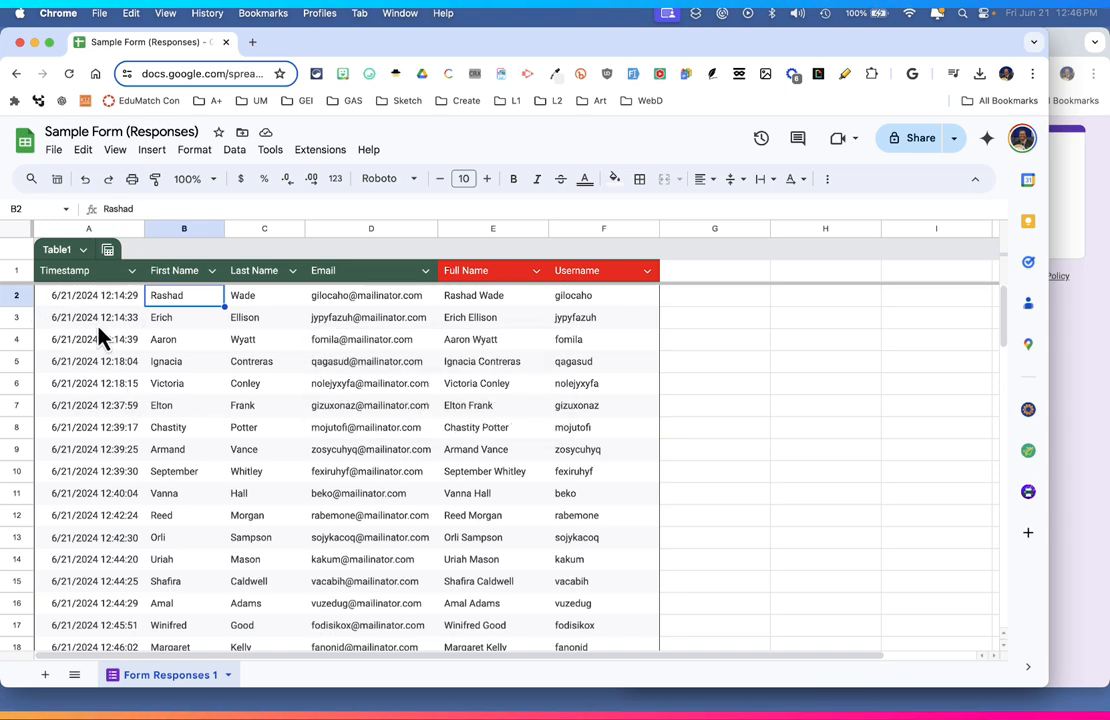
mouse_move(535, 433)
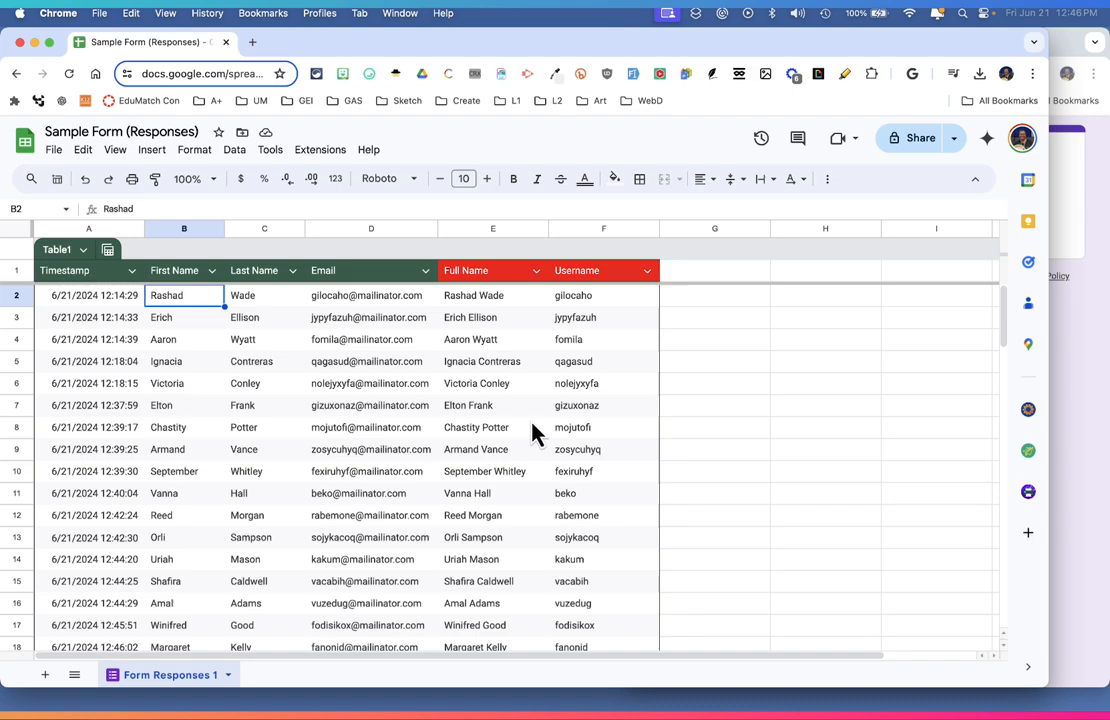